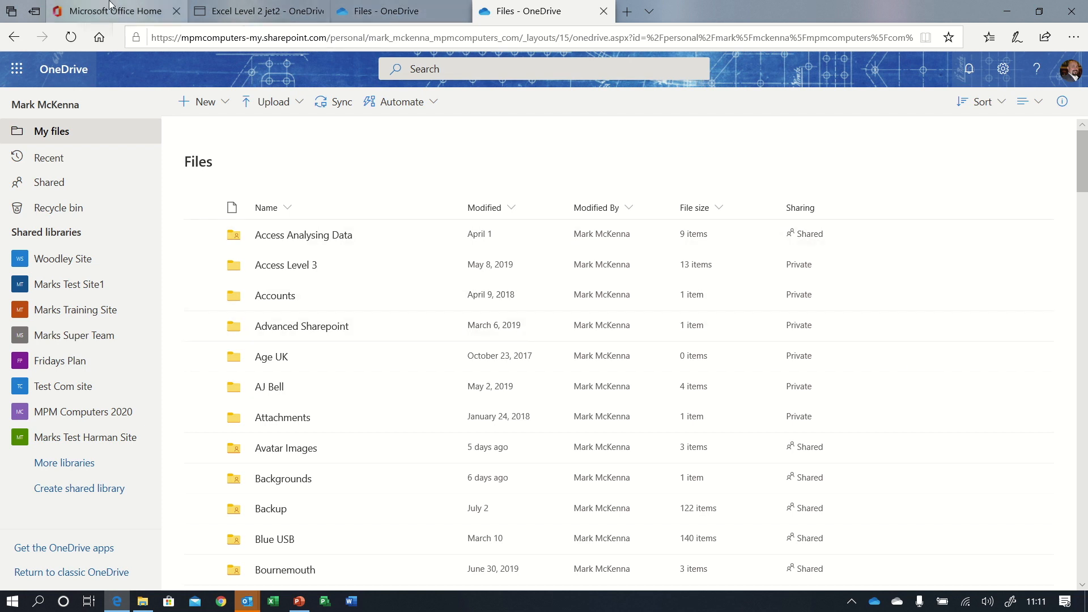
# From the Office 365 home page, open OneDrive - MPM Computers in File Explorer and add folder 'A New'.
pyautogui.click(115, 12)
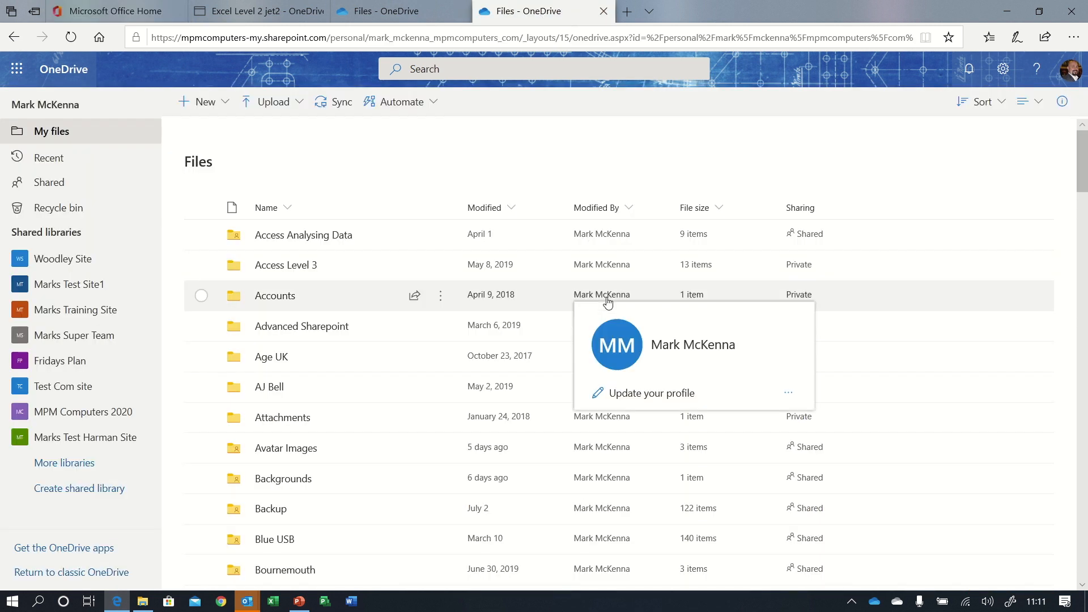
pyautogui.moveTo(409, 166)
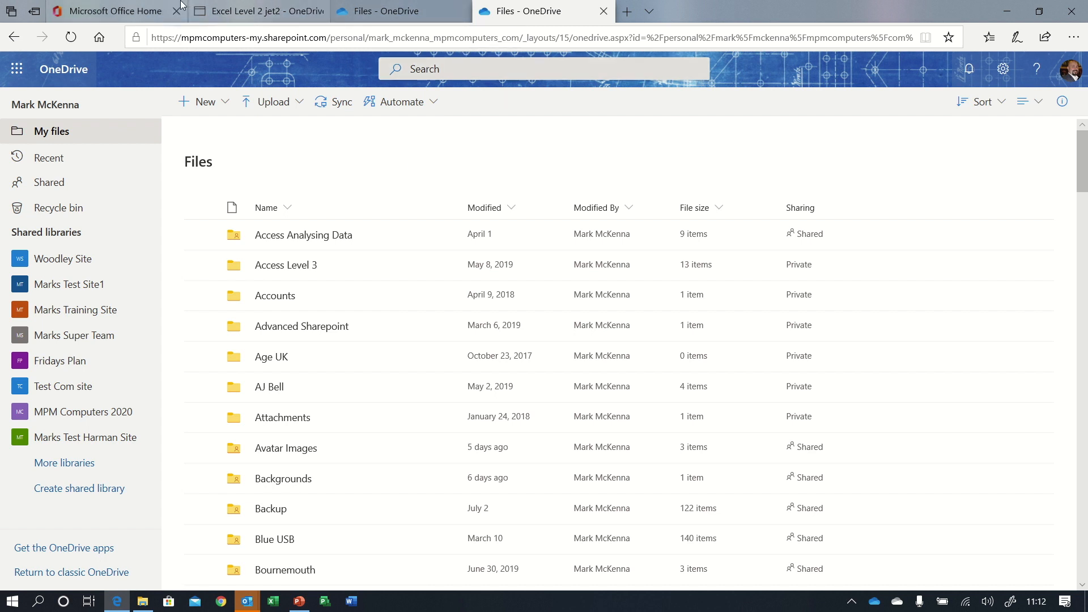
pyautogui.click(115, 11)
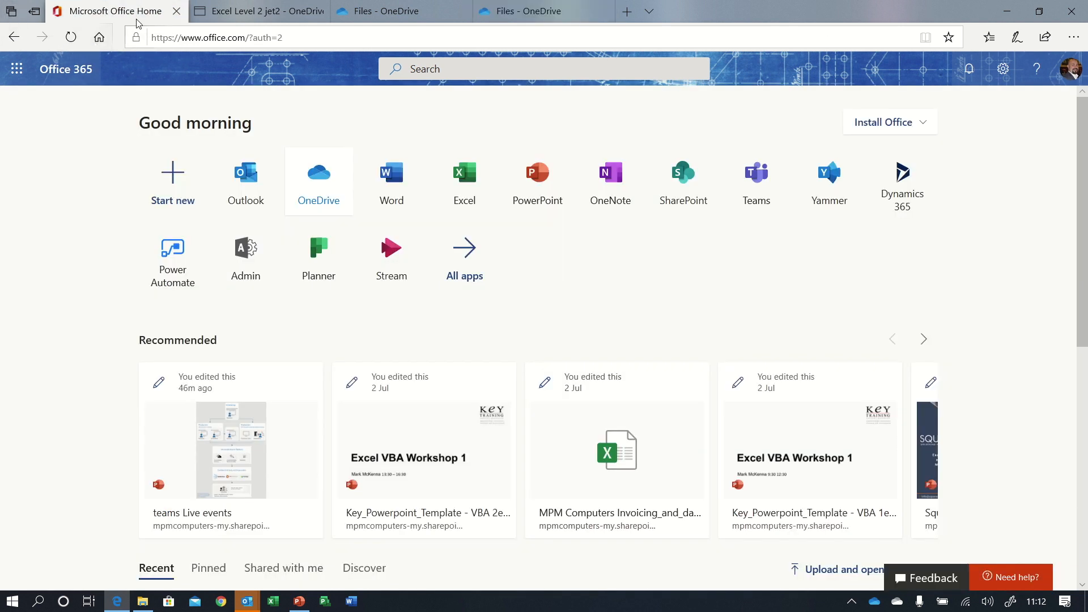
pyautogui.moveTo(318, 172)
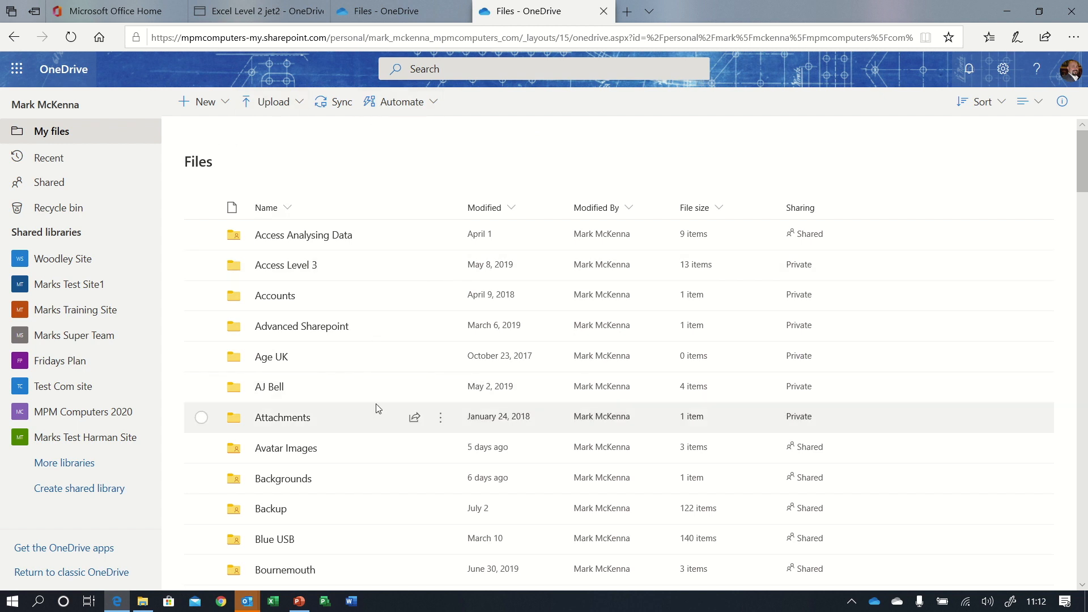
pyautogui.moveTo(426, 185)
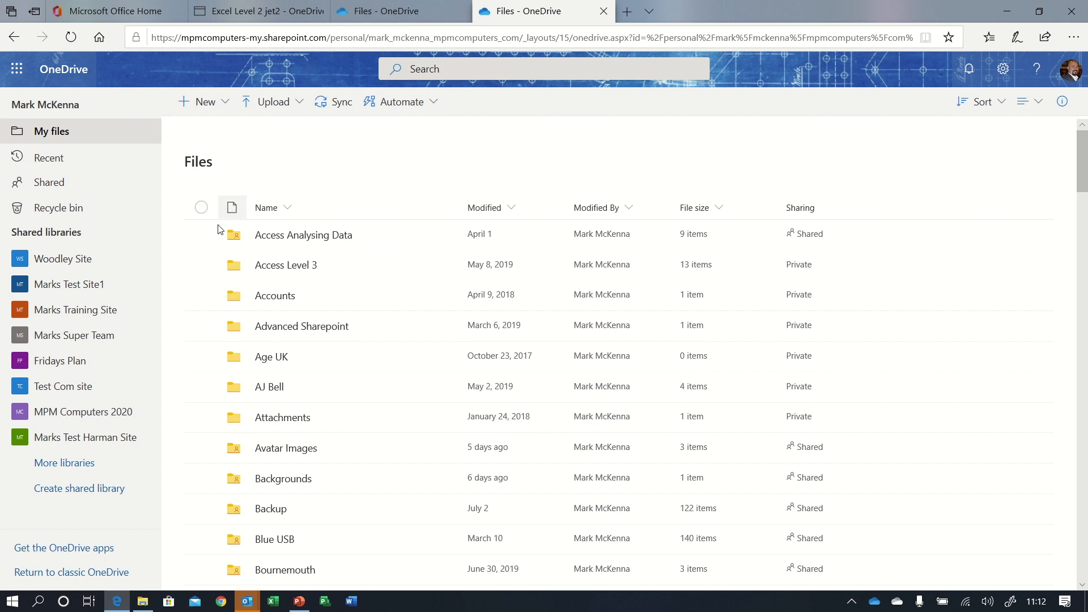
pyautogui.moveTo(192, 575)
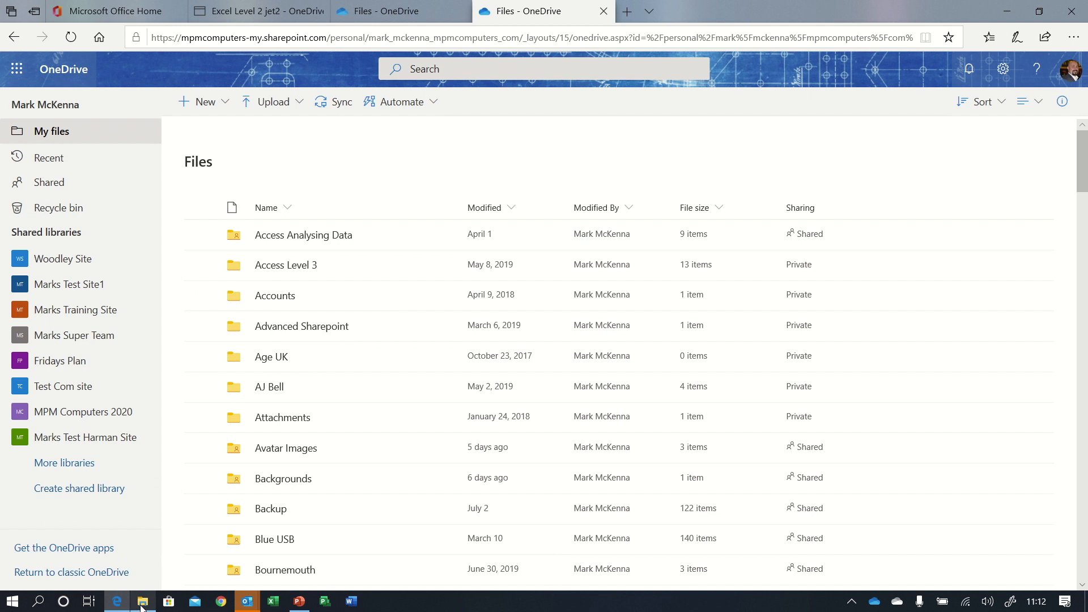
pyautogui.click(142, 600)
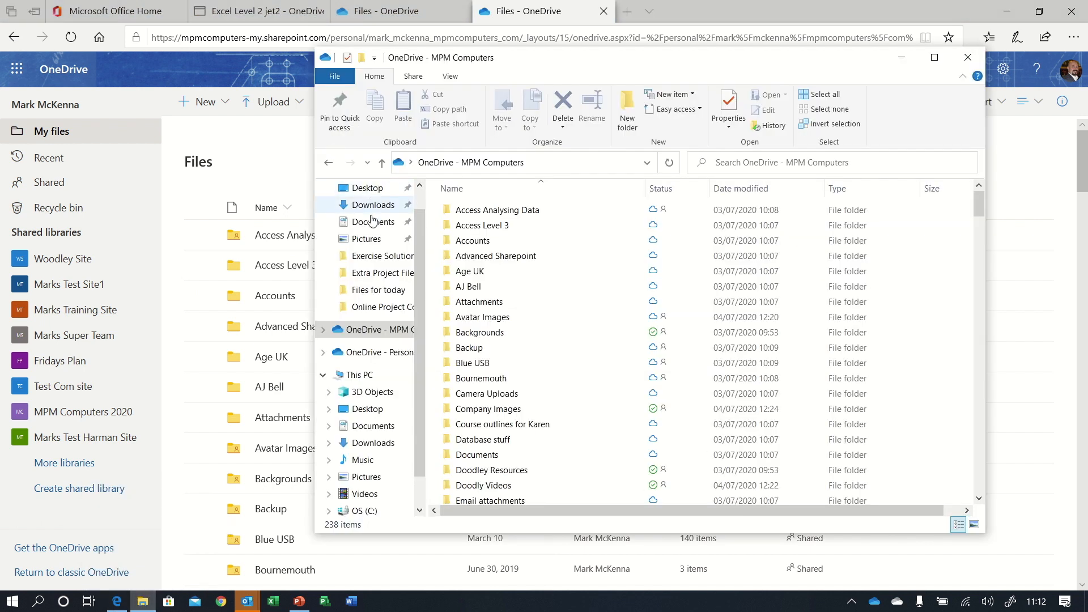
pyautogui.click(386, 328)
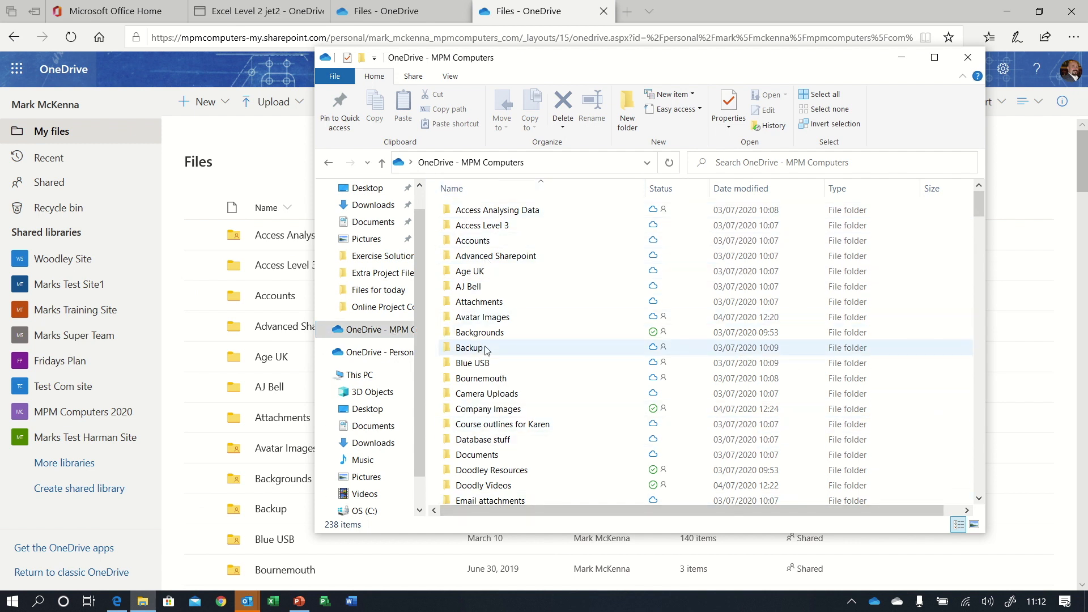
pyautogui.moveTo(626, 108)
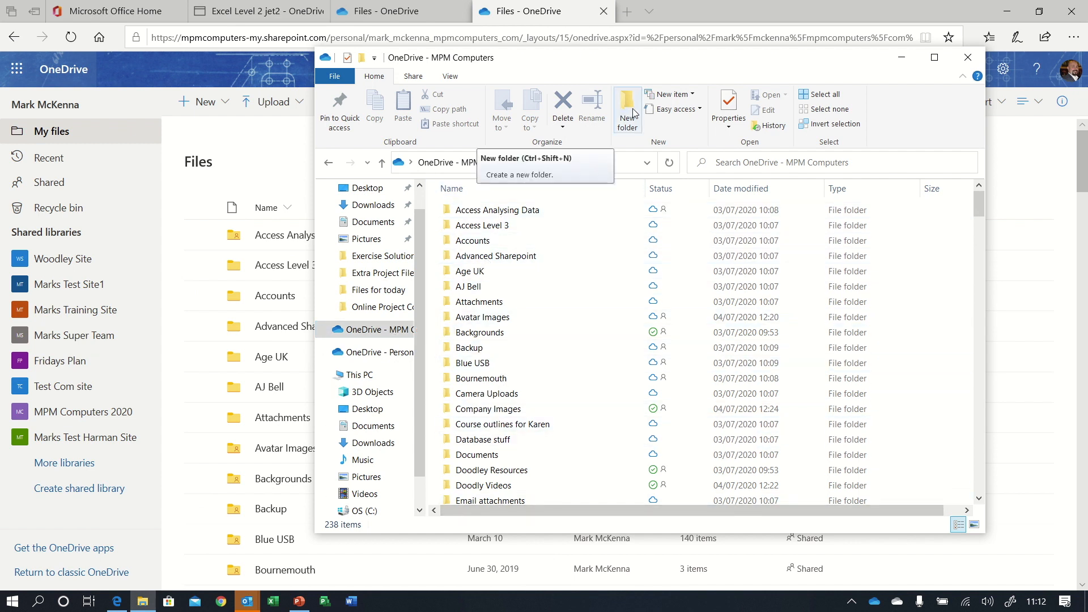
pyautogui.click(626, 109)
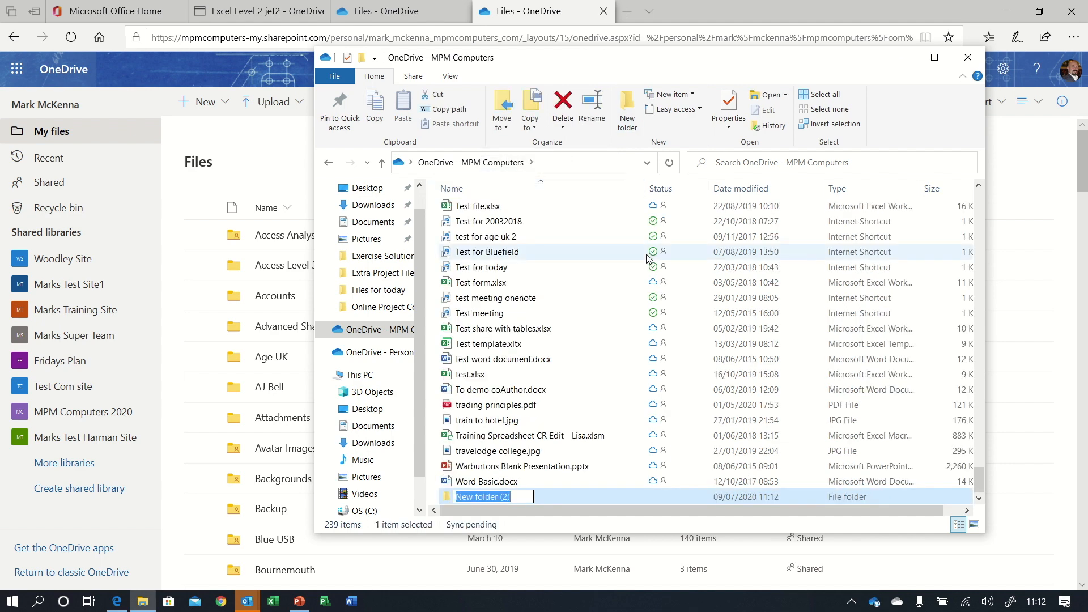
pyautogui.write('A New')
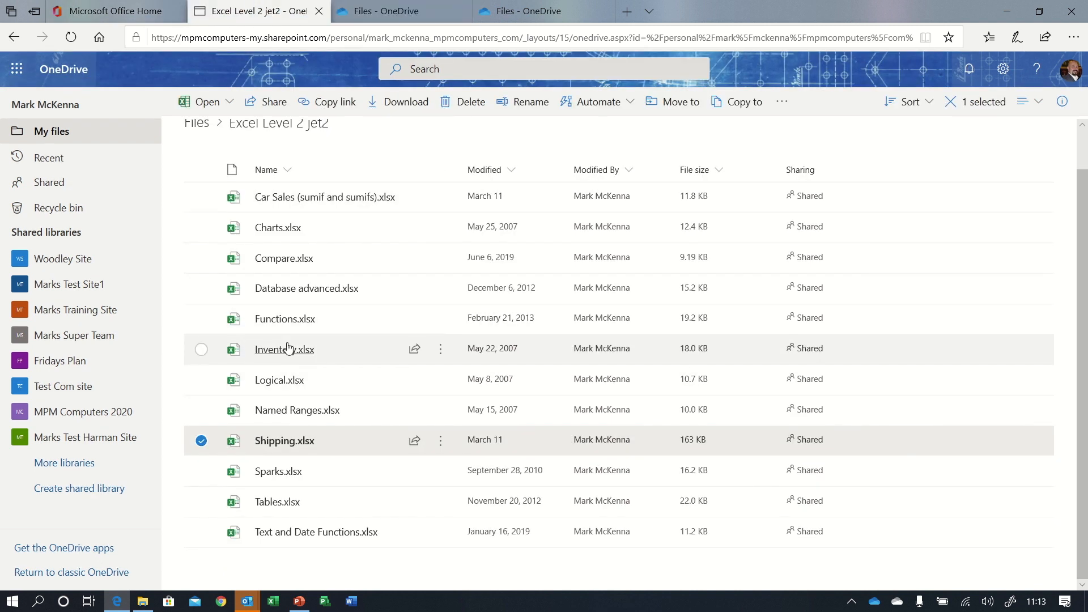
pyautogui.moveTo(271, 355)
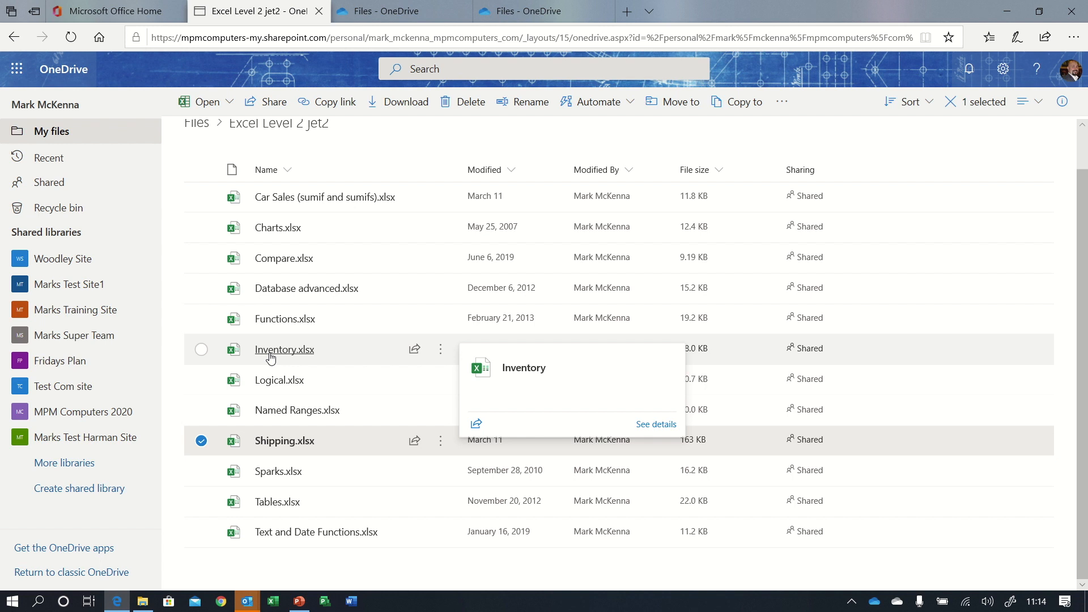
pyautogui.moveTo(286, 354)
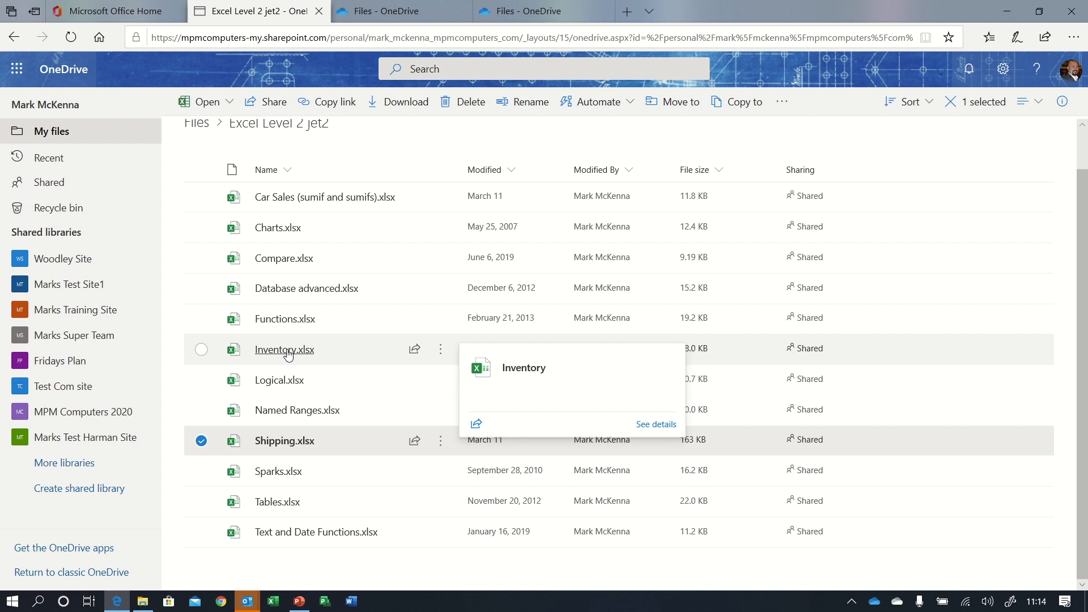
pyautogui.moveTo(302, 368)
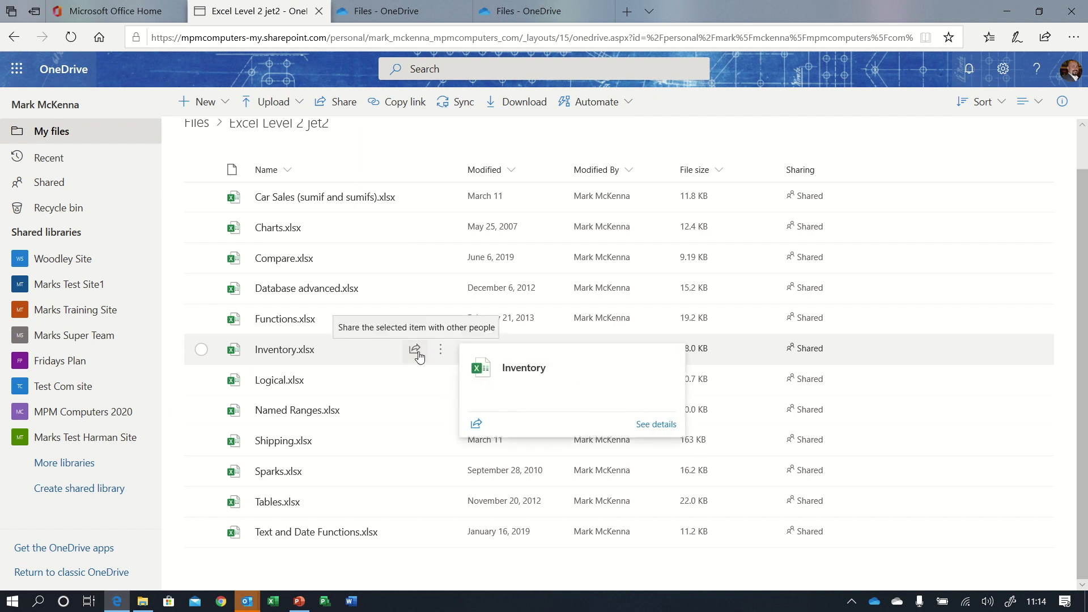
# Bring up the Send Link sharing dialog for Inventory.xlsx.
pyautogui.click(415, 349)
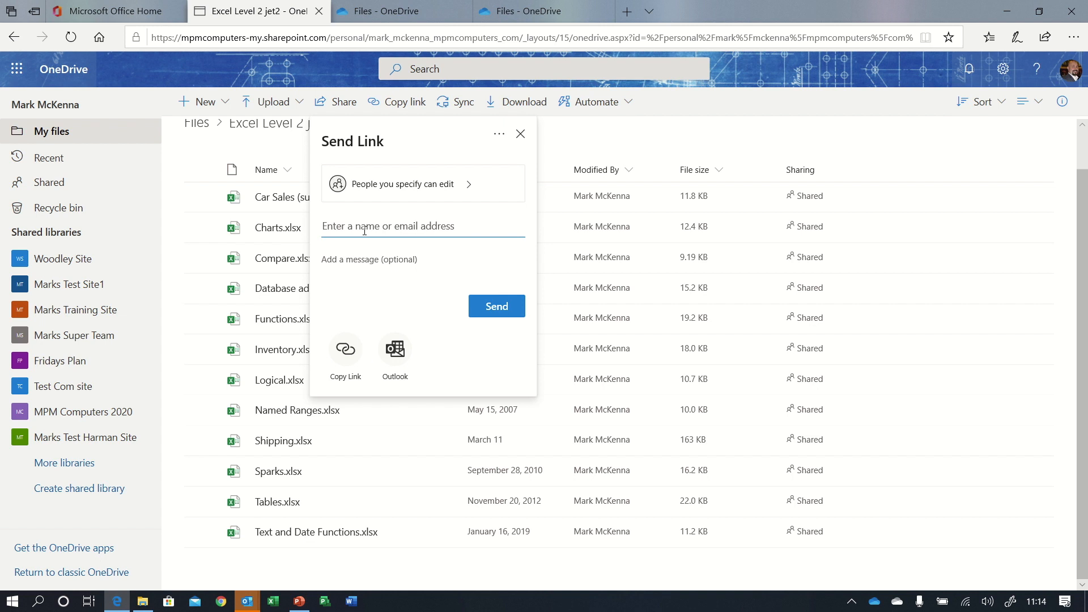
# Open Link settings from the 'People you specify can edit' option of the Inventory.xlsx link.
pyautogui.click(399, 184)
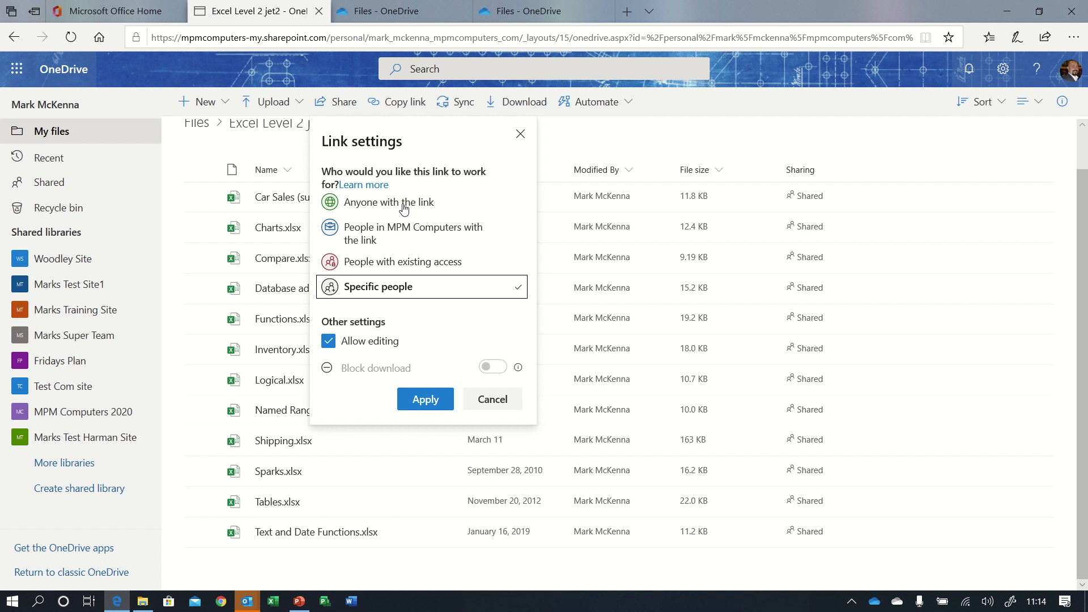
pyautogui.moveTo(380, 234)
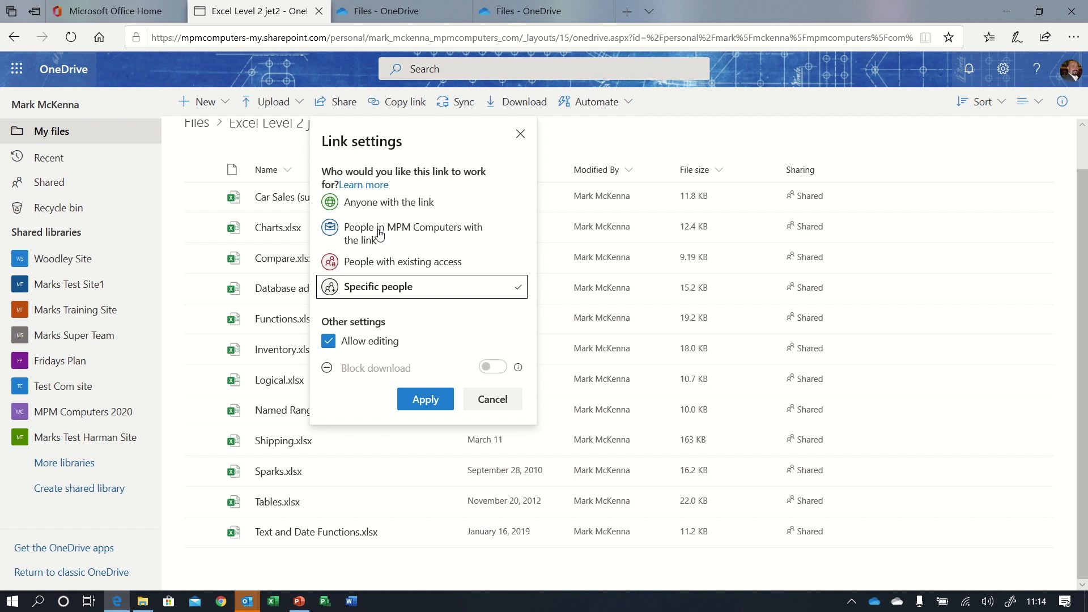
pyautogui.moveTo(374, 239)
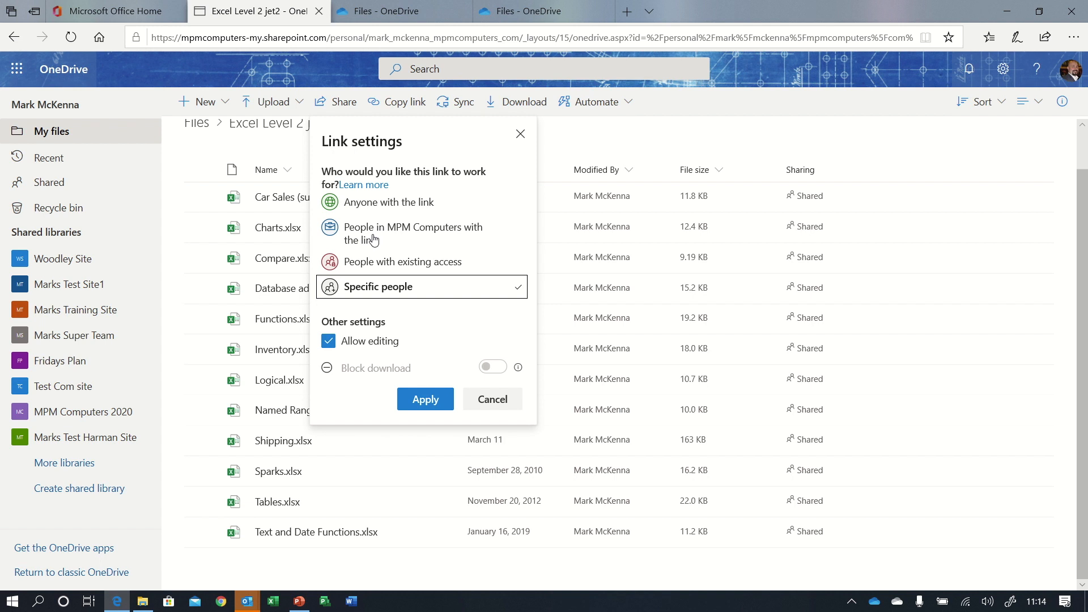
pyautogui.moveTo(453, 270)
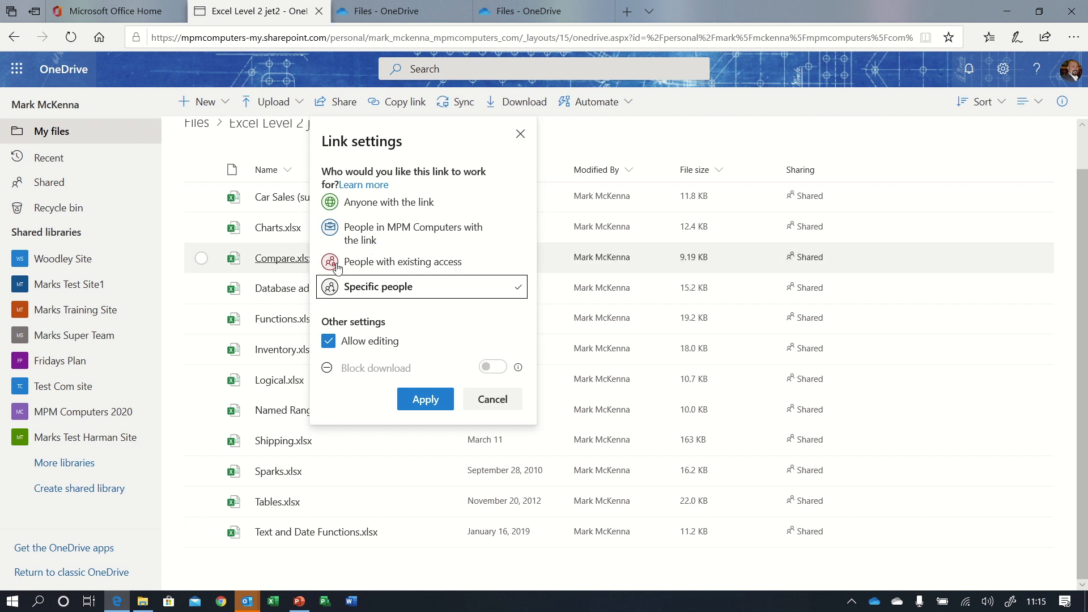
pyautogui.moveTo(345, 268)
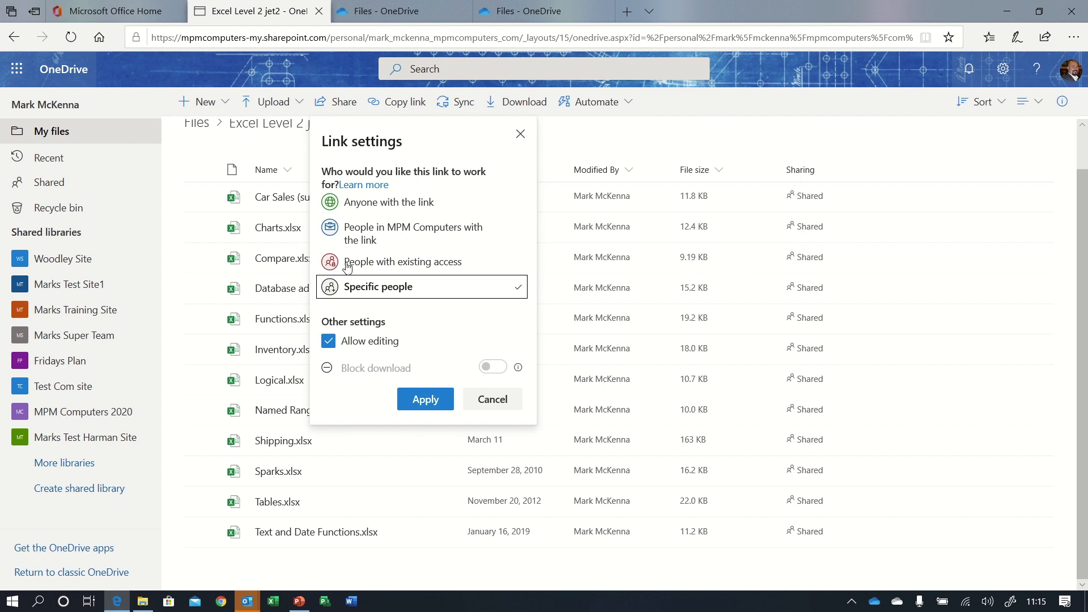
pyautogui.moveTo(442, 269)
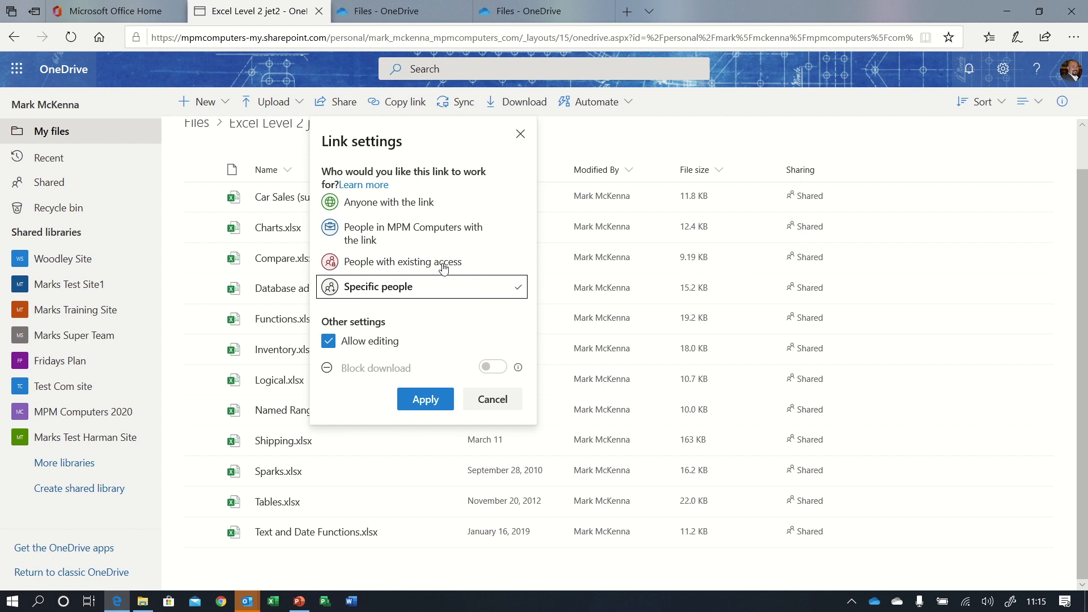
pyautogui.moveTo(398, 301)
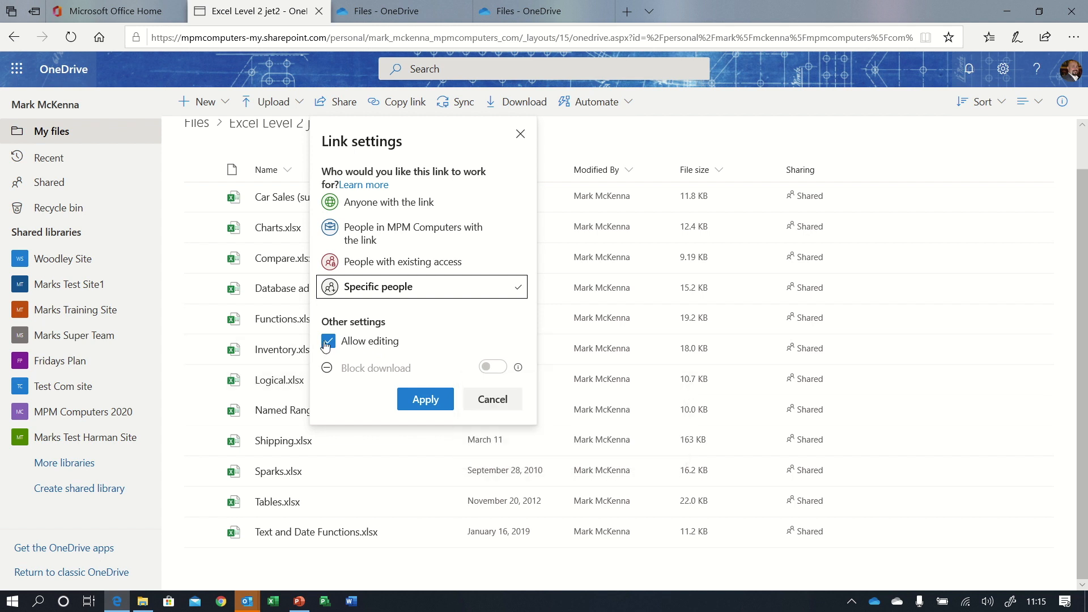
# Leave the link for specific people with editing allowed and downloads not blocked.
pyautogui.click(327, 340)
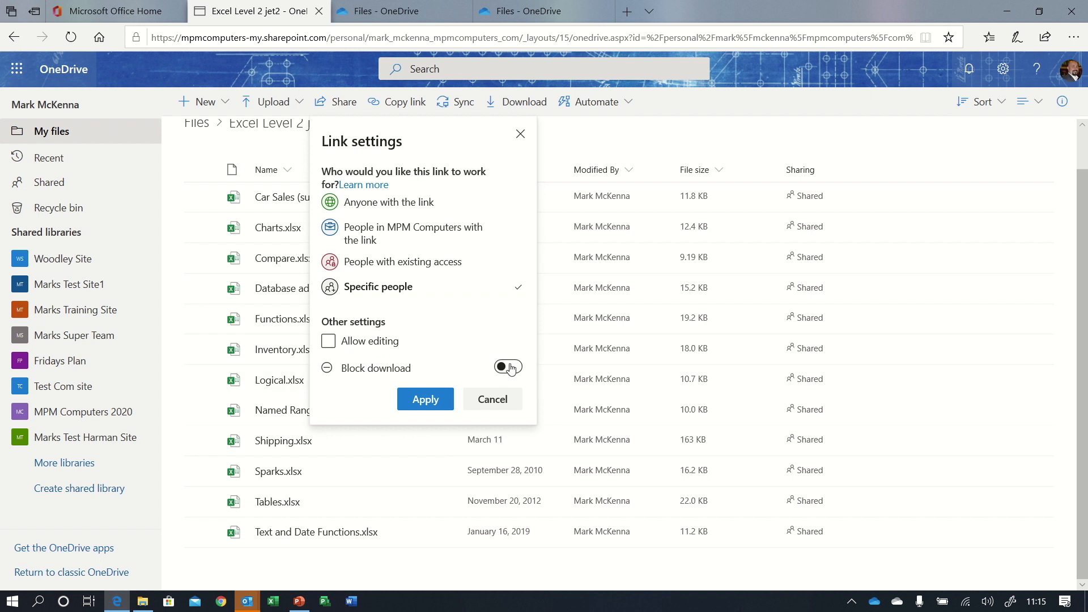
pyautogui.click(507, 367)
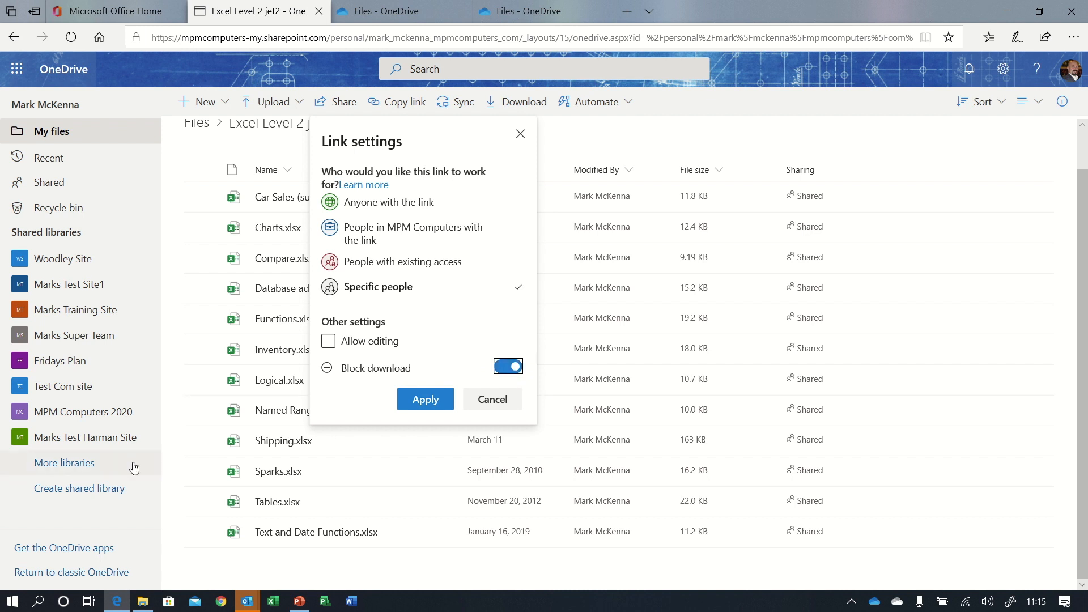
pyautogui.moveTo(64, 463)
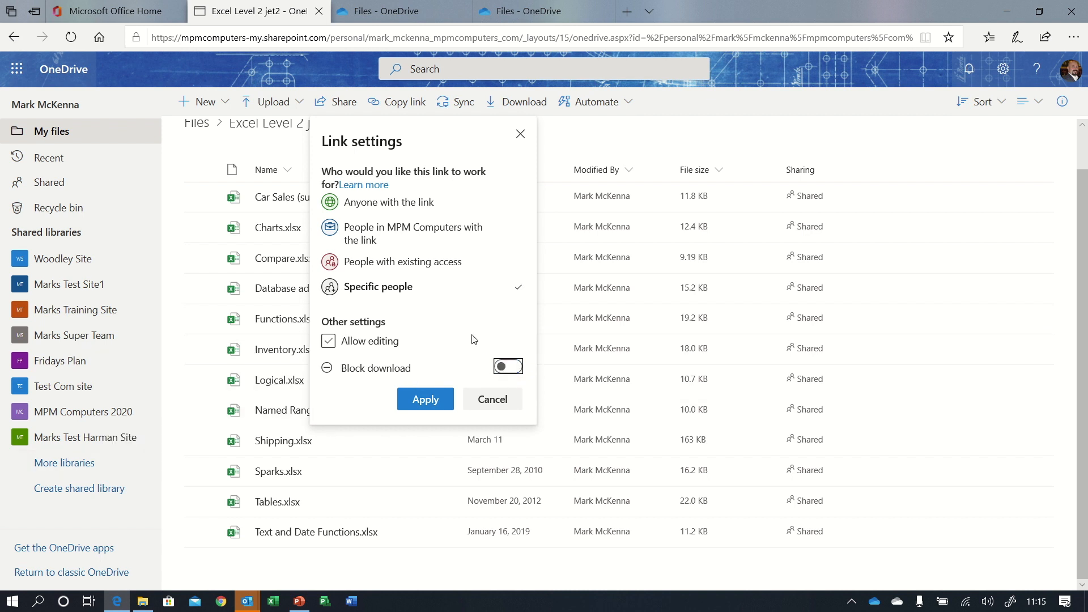
pyautogui.click(328, 340)
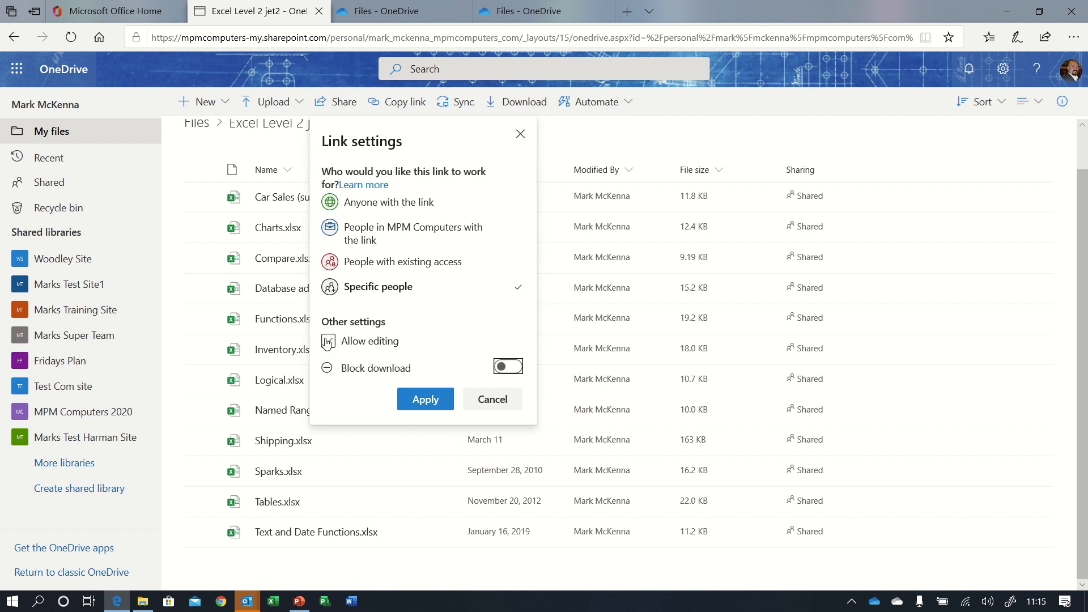
pyautogui.click(327, 341)
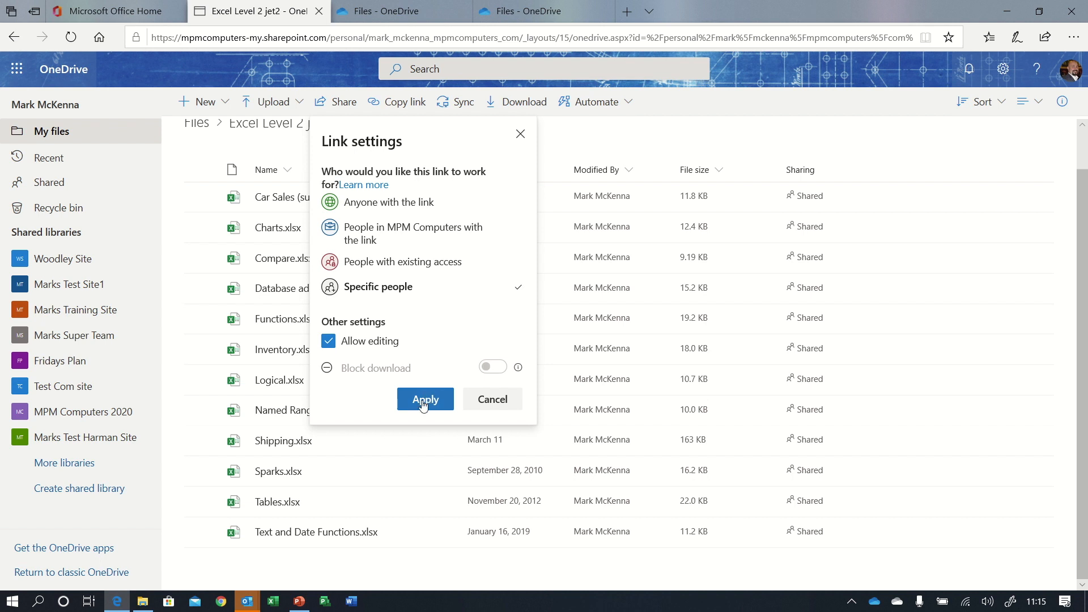
pyautogui.click(424, 398)
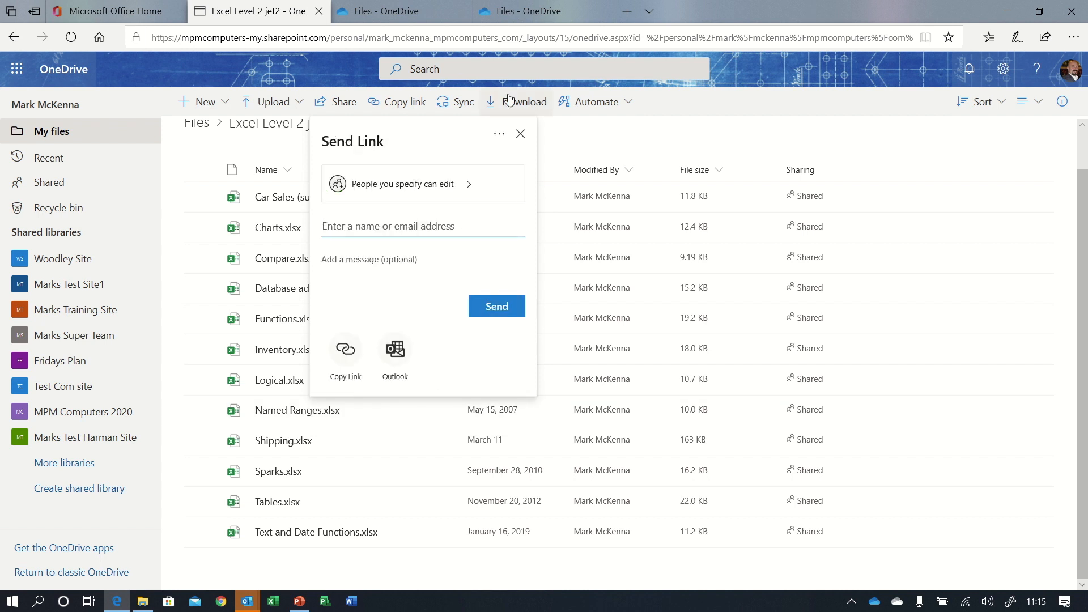
pyautogui.write('a')
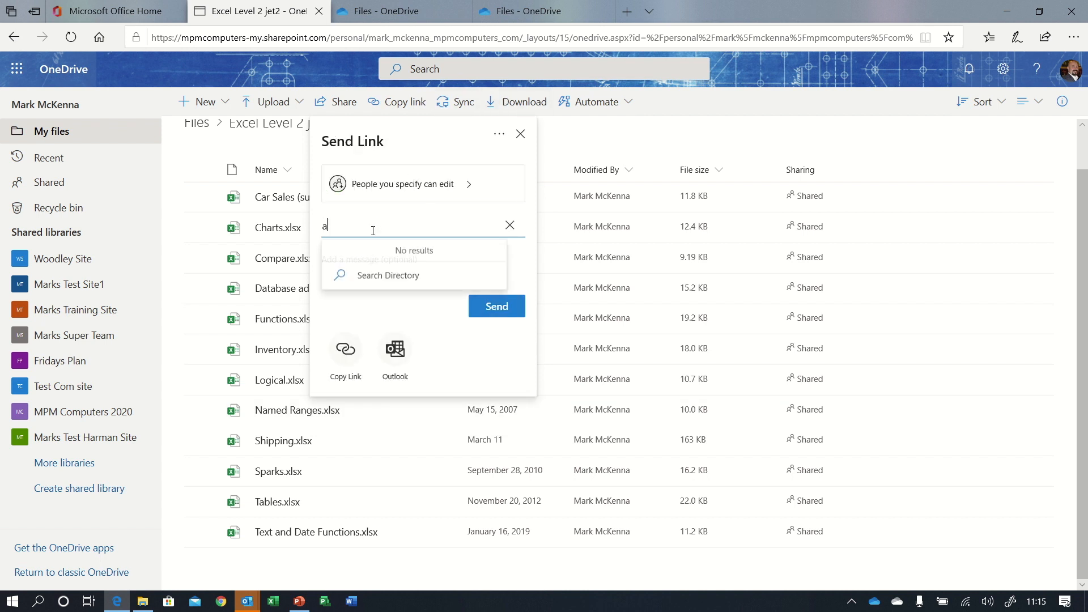
pyautogui.write('mand')
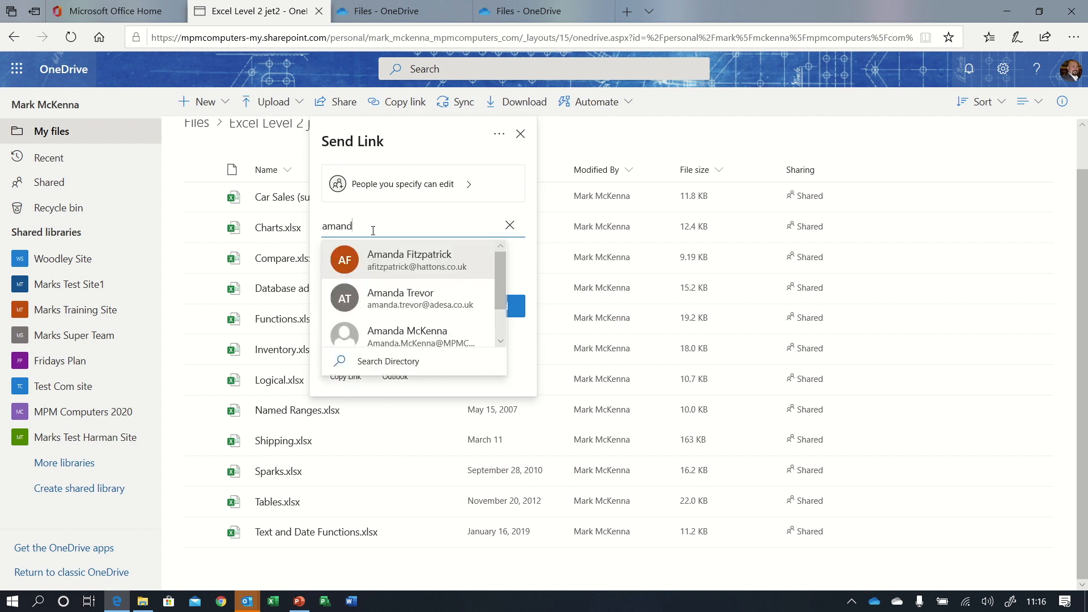
pyautogui.write('a')
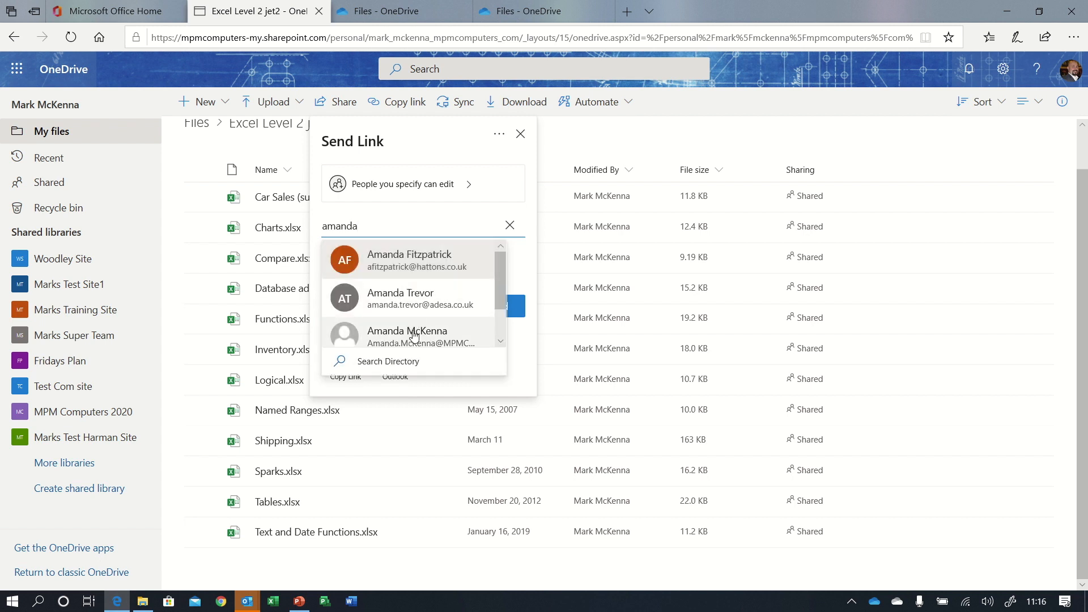
pyautogui.click(407, 335)
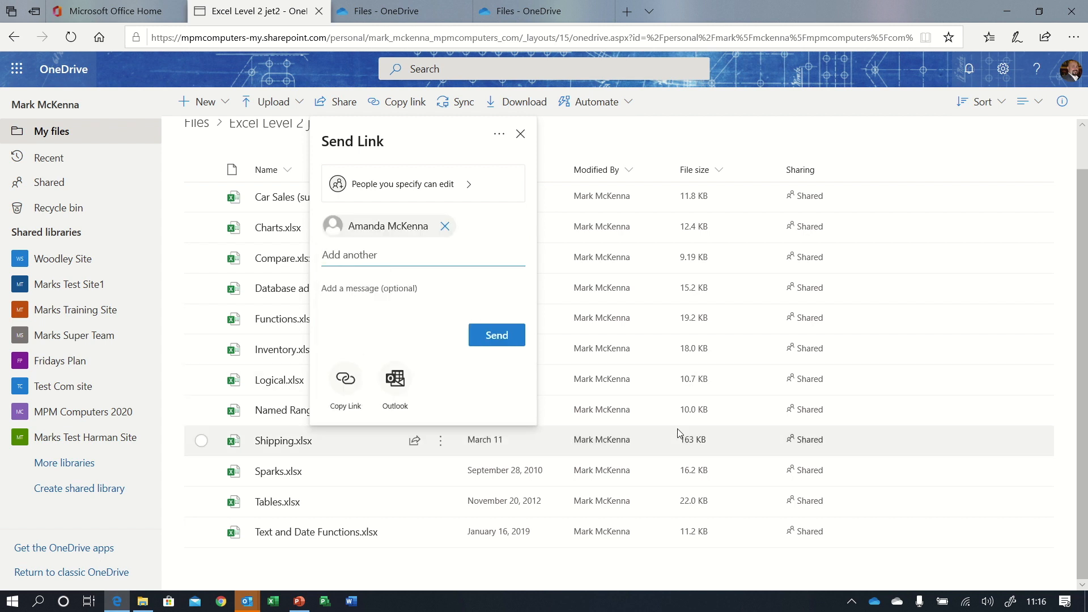
# Write the message 'Hi Amanda, this is the file you need.'.
pyautogui.write('Hi')
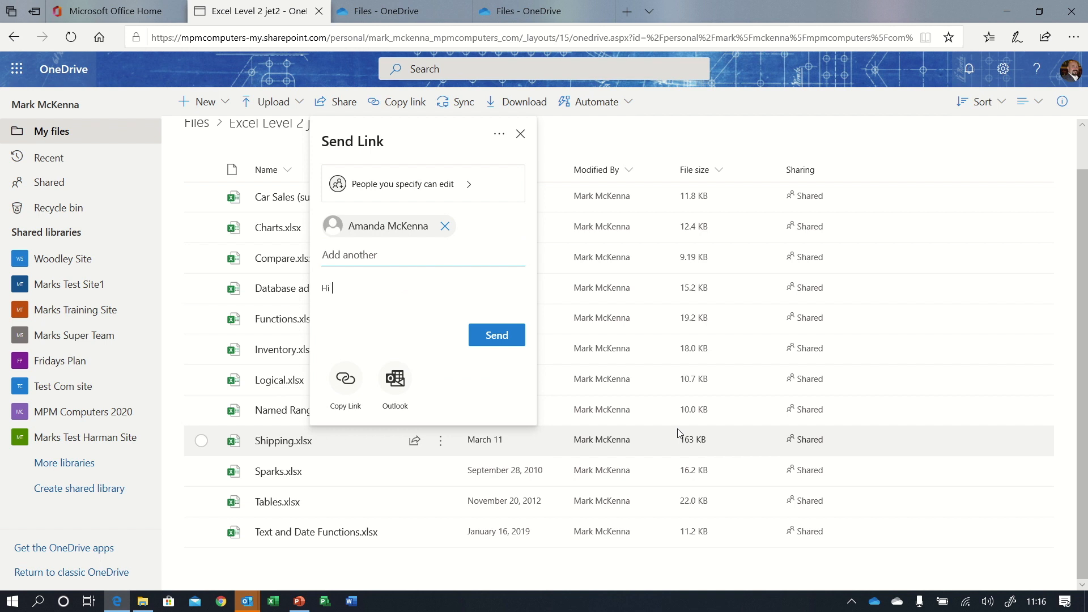
pyautogui.write('Amanda,')
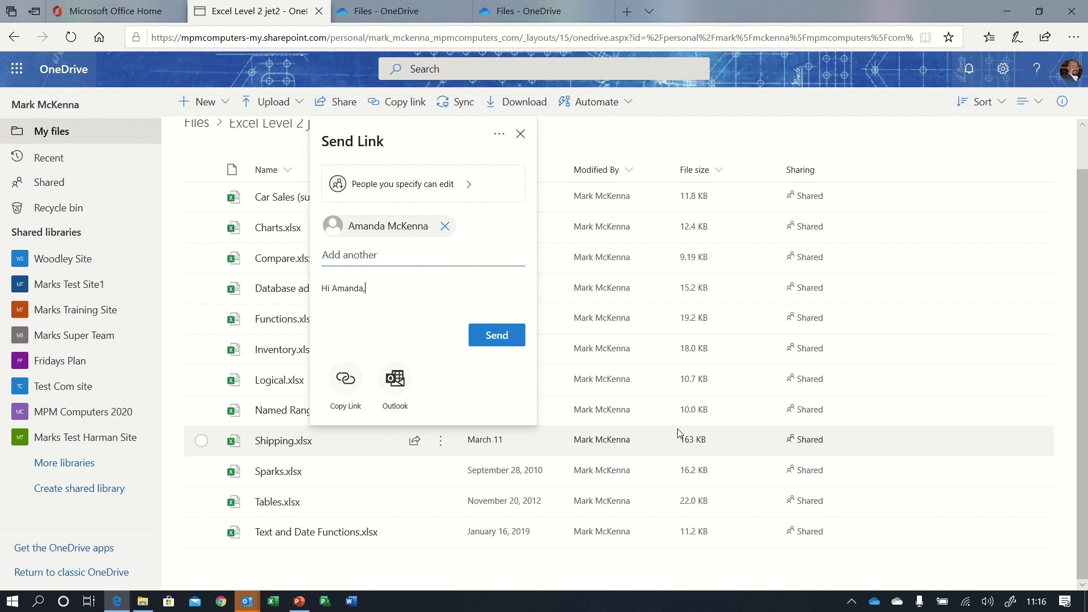
pyautogui.write('this is')
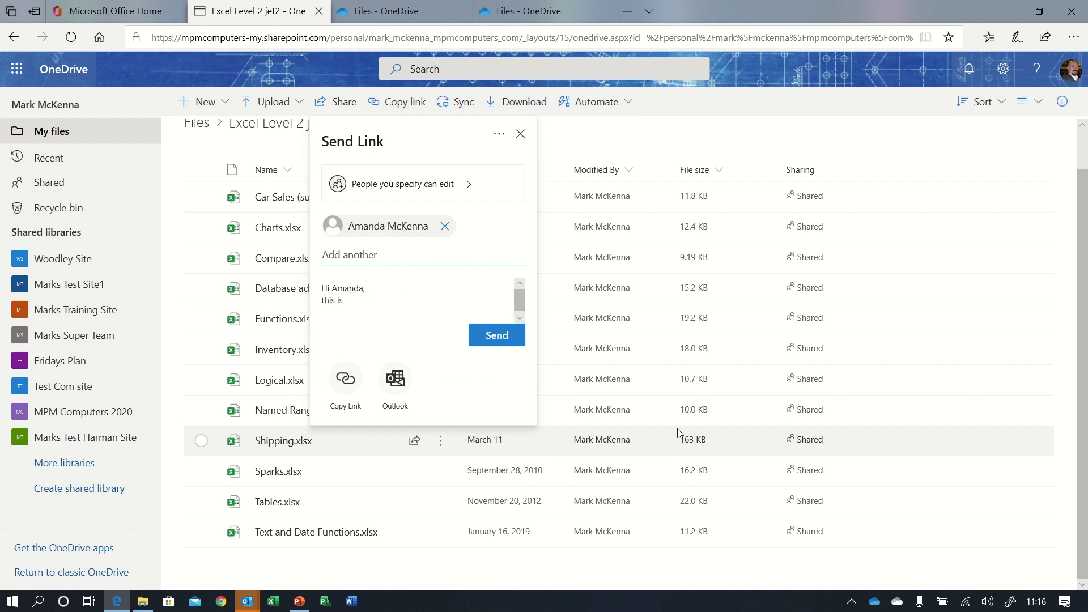
pyautogui.write('the file')
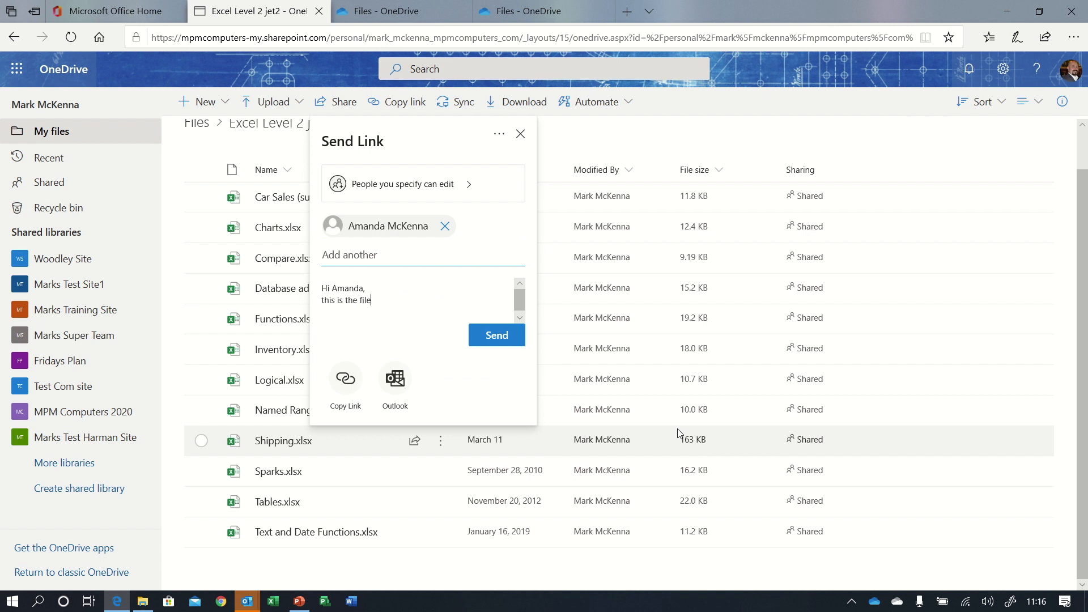
pyautogui.write('you need.')
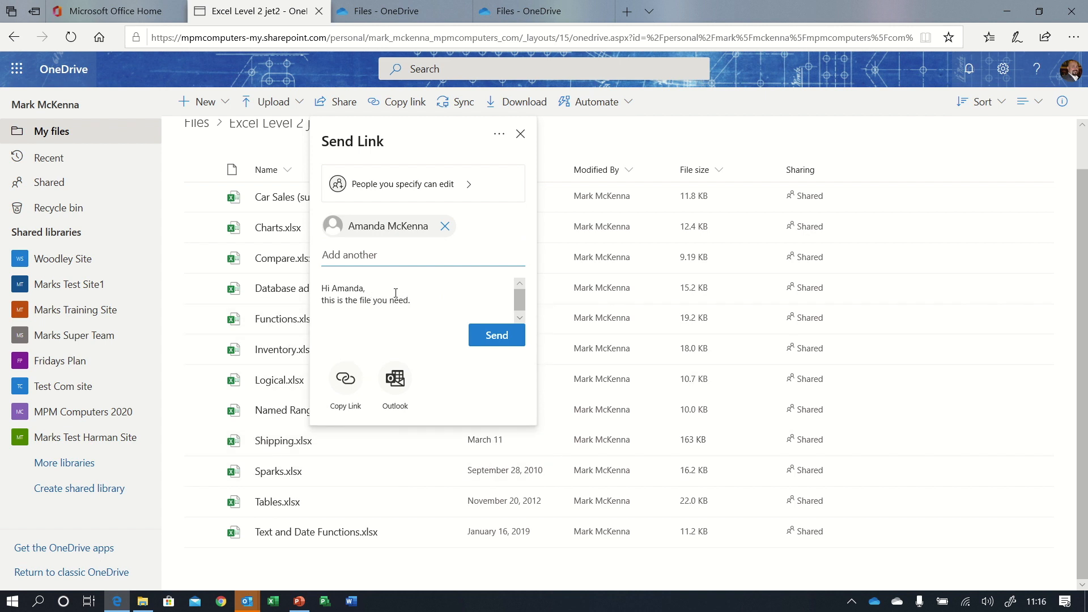
pyautogui.moveTo(373, 375)
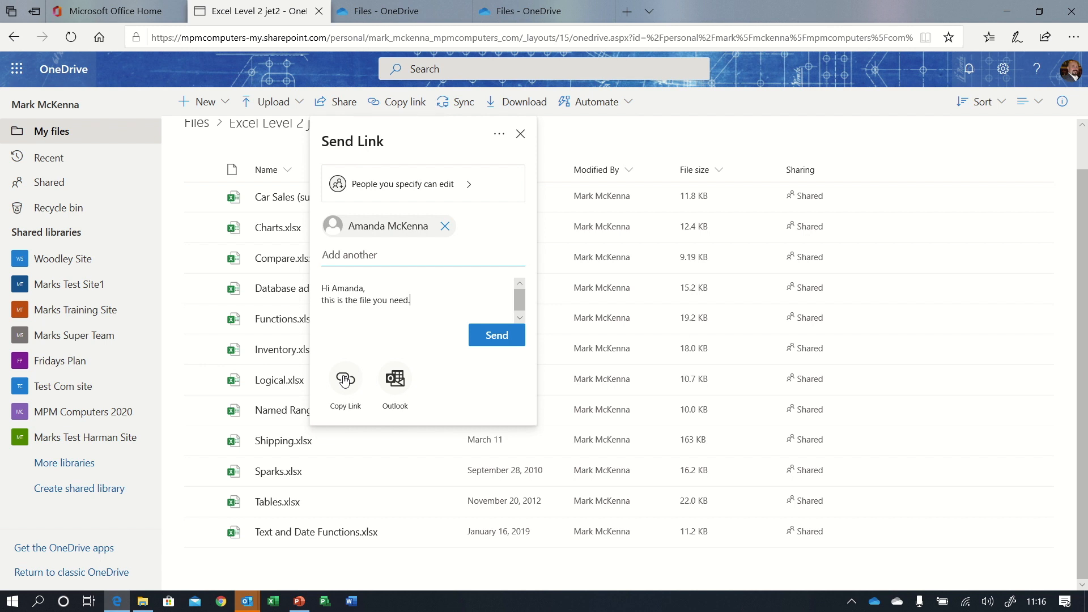
pyautogui.moveTo(496, 334)
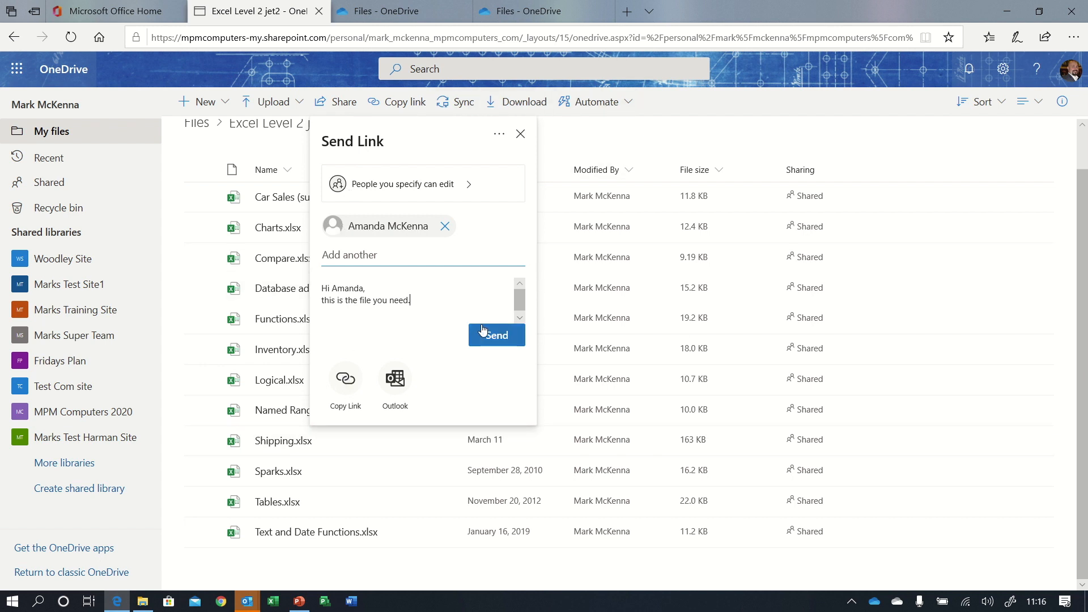
pyautogui.moveTo(345, 377)
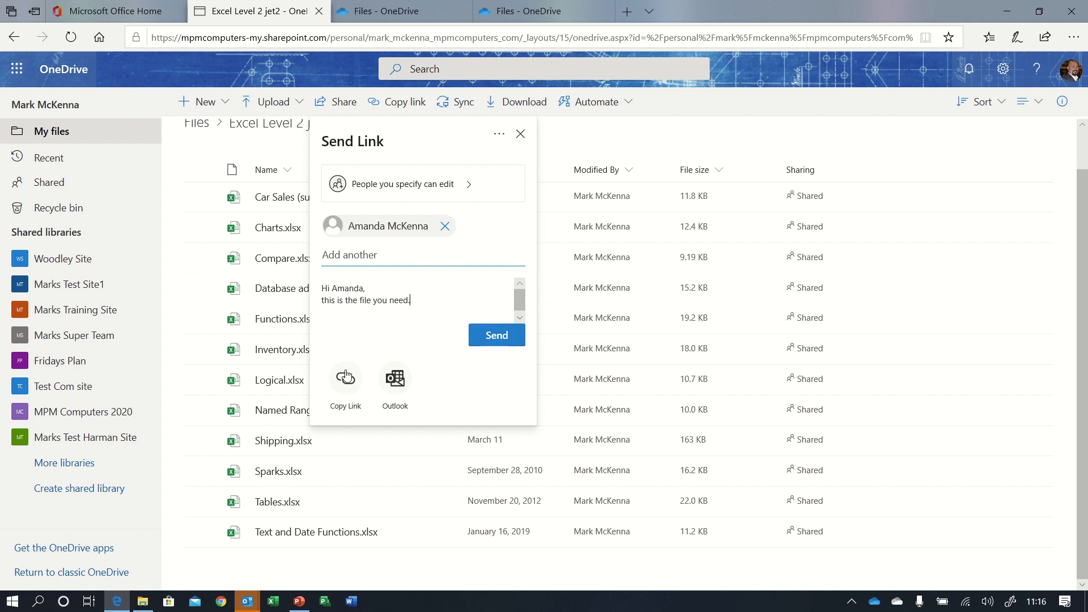
pyautogui.moveTo(396, 386)
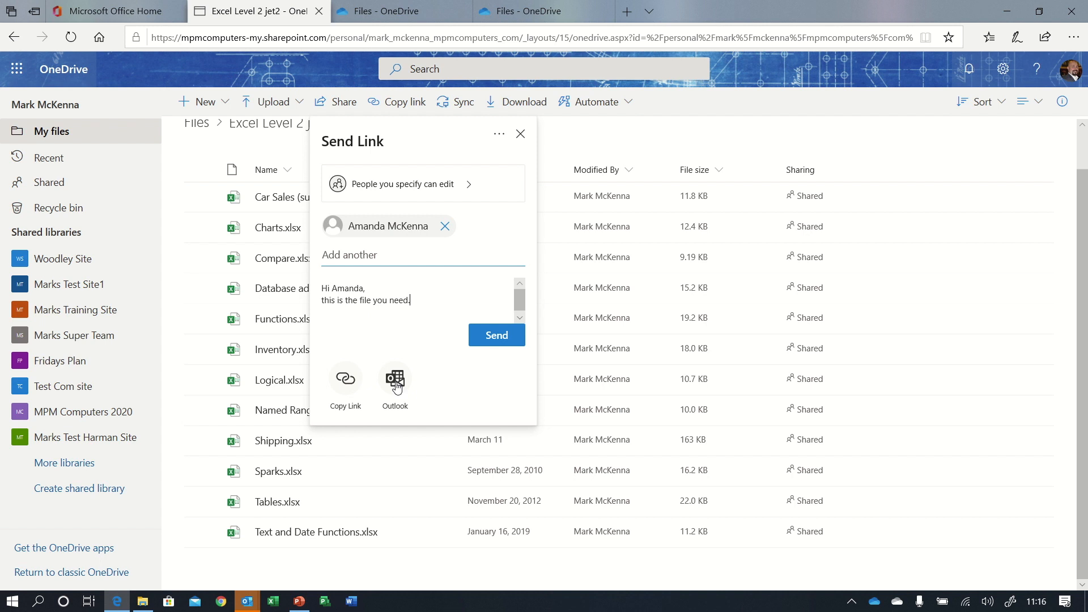
pyautogui.click(496, 334)
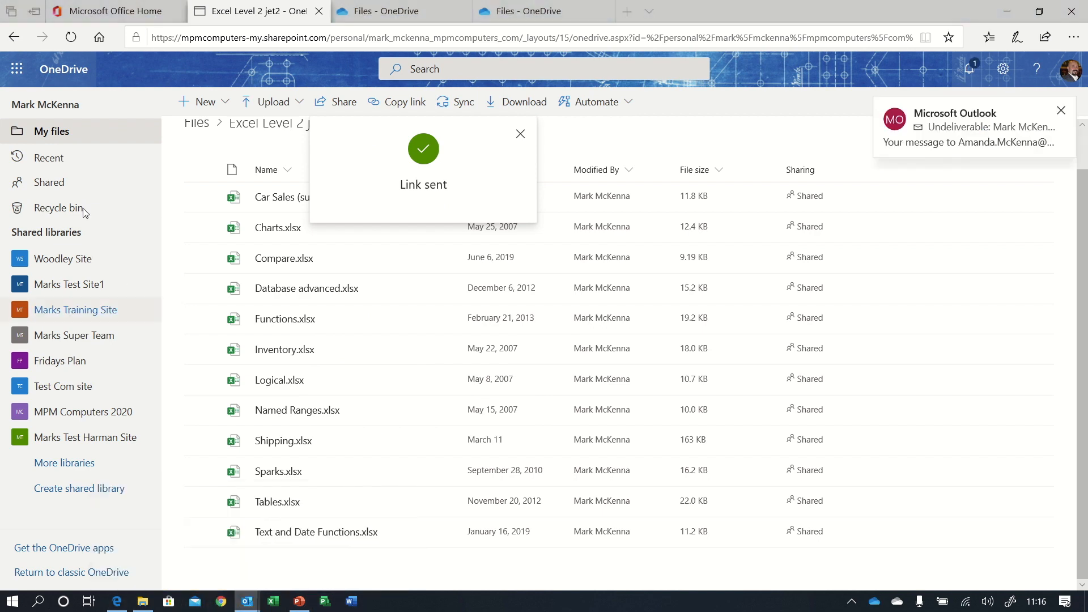
# In Outlook, open and maximize the Excel - Advanced (003) sharing email in OneDrive Example.
pyautogui.click(246, 600)
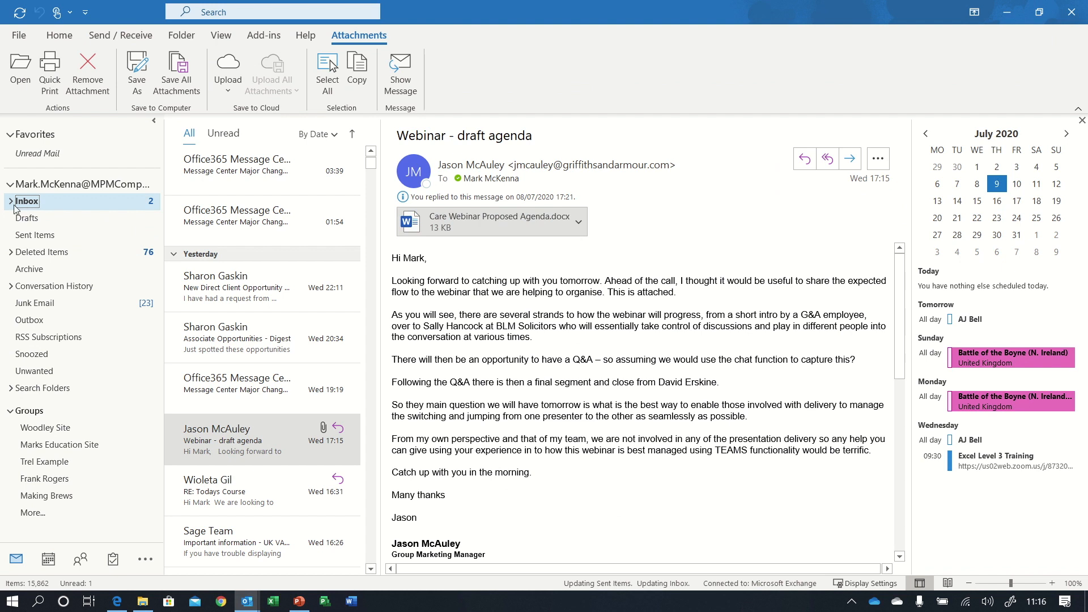
pyautogui.click(10, 201)
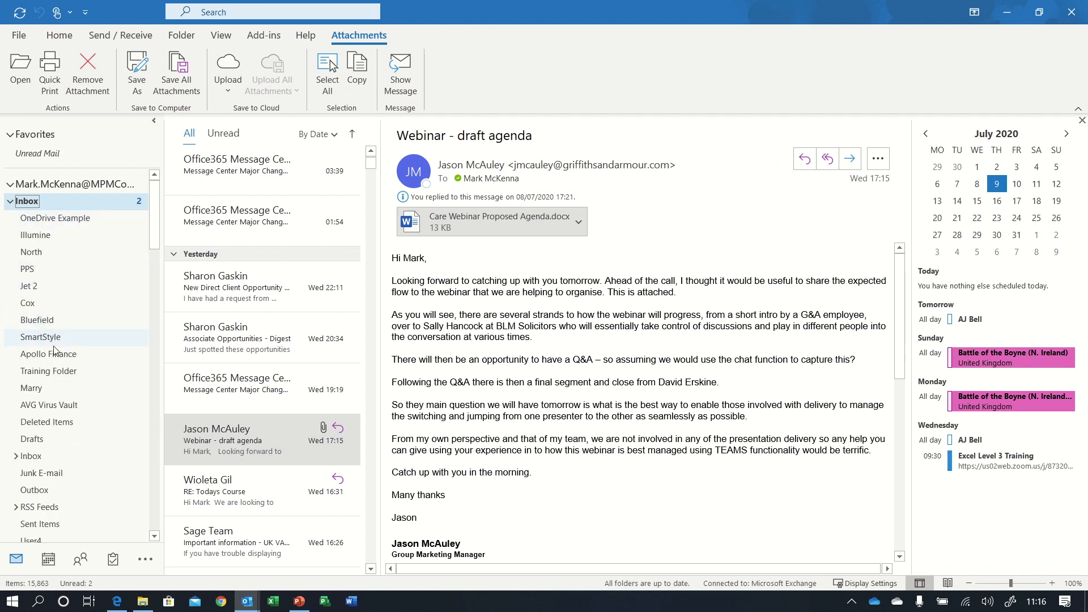
pyautogui.click(59, 35)
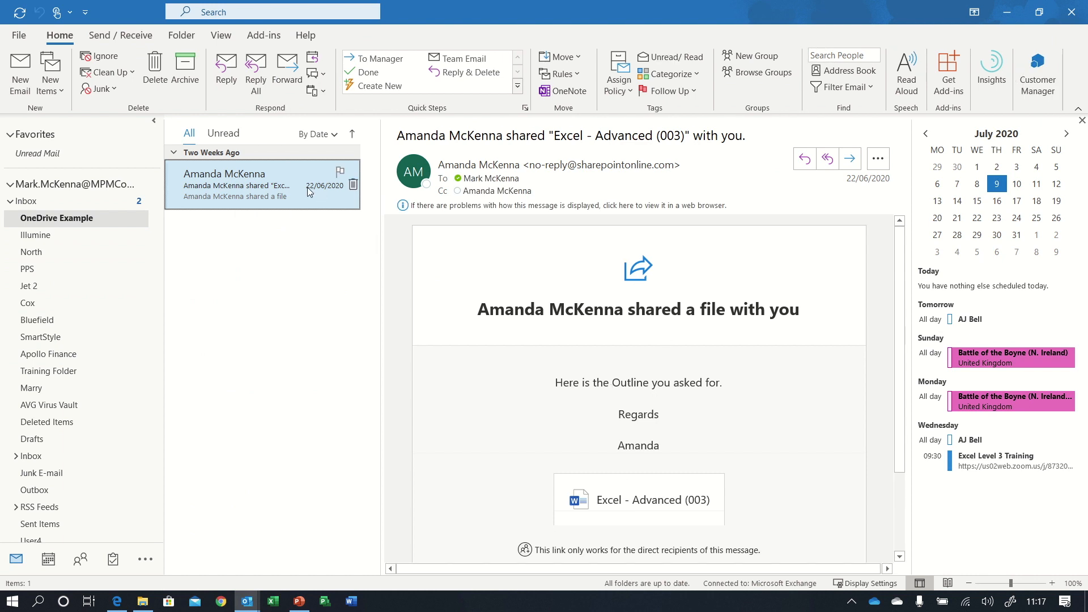
pyautogui.doubleClick(236, 184)
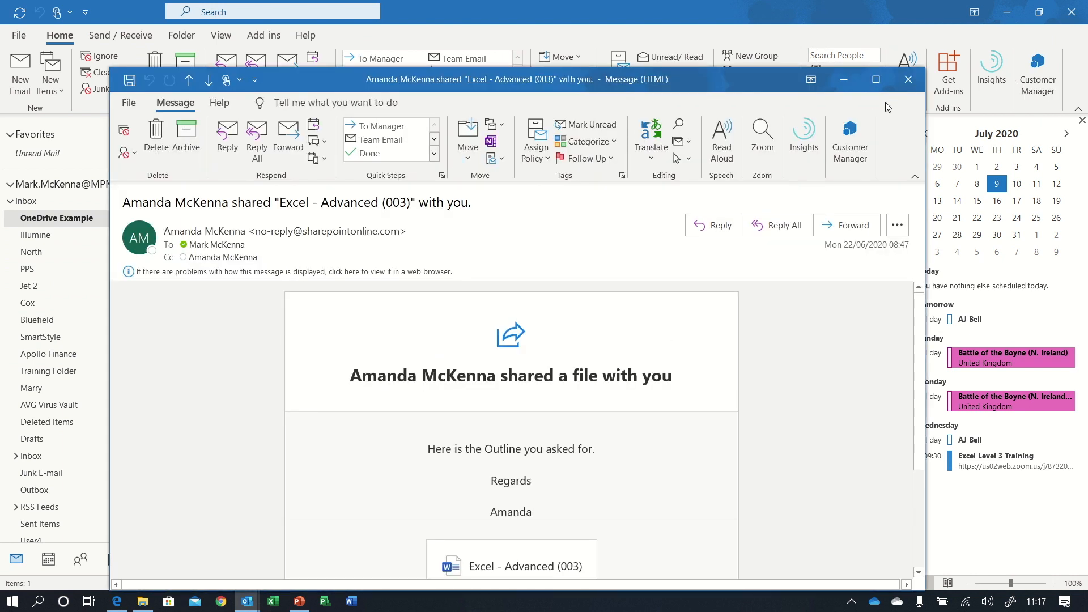
pyautogui.click(875, 79)
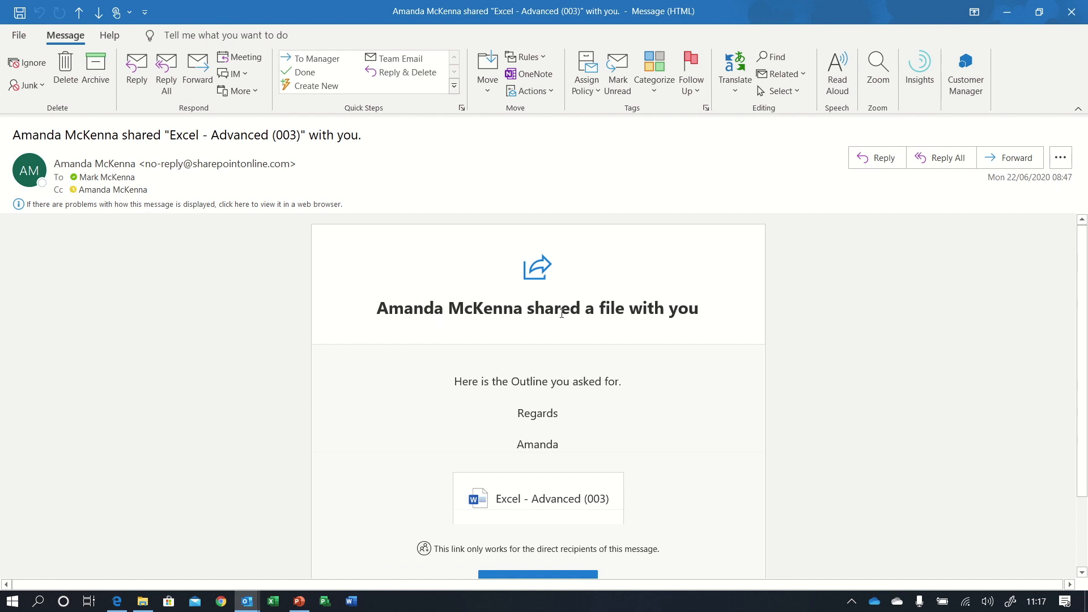
pyautogui.scroll(-3)
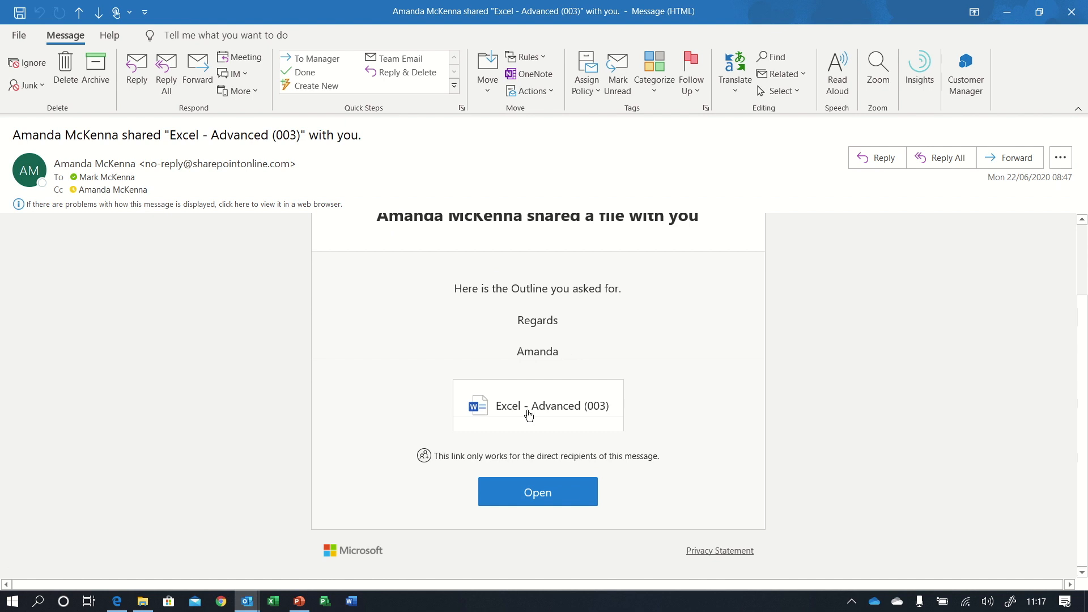
pyautogui.moveTo(469, 418)
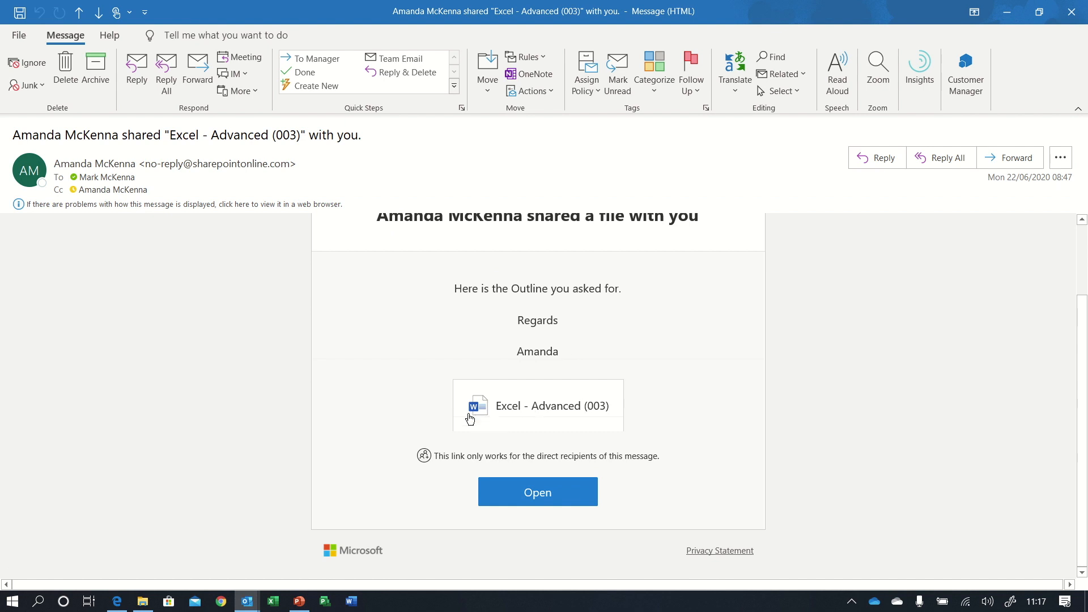
pyautogui.moveTo(552, 405)
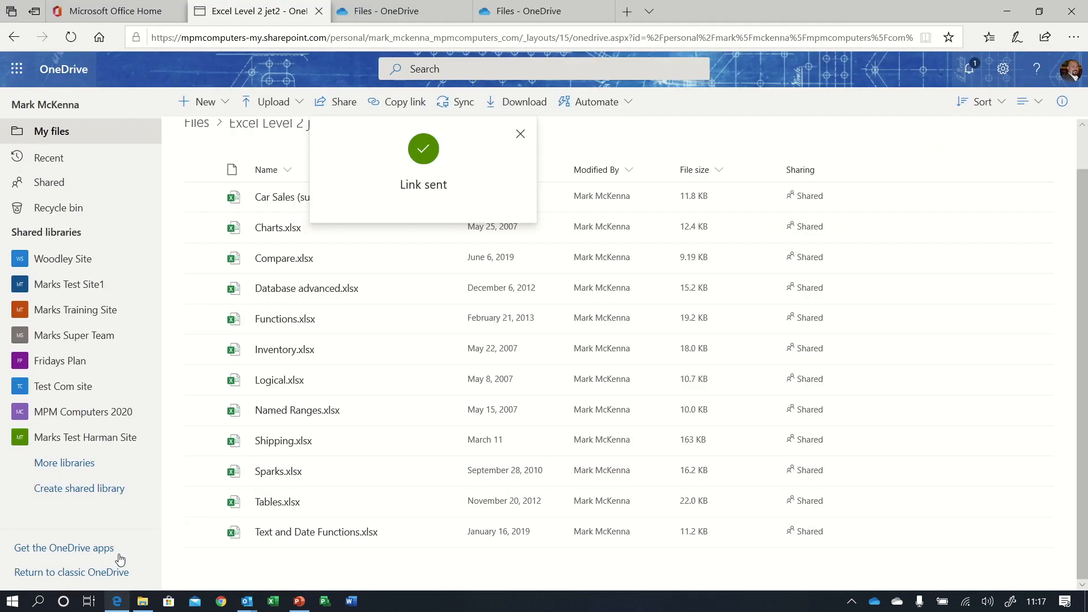
# Dismiss the link-sent confirmation, returning to the Excel Level 2 jet2 workbook list.
pyautogui.click(520, 133)
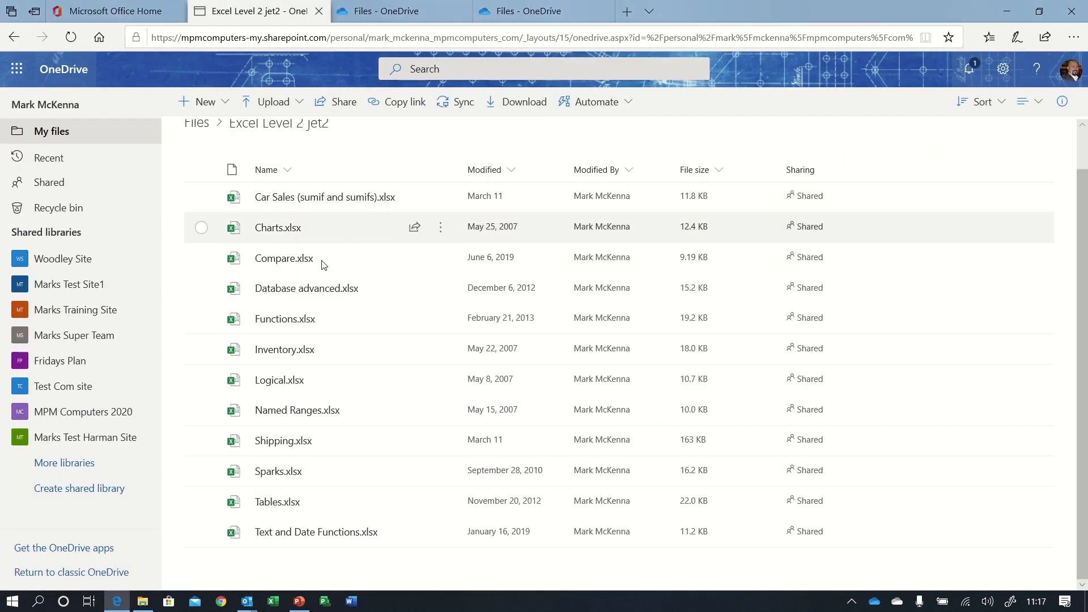
pyautogui.moveTo(333, 441)
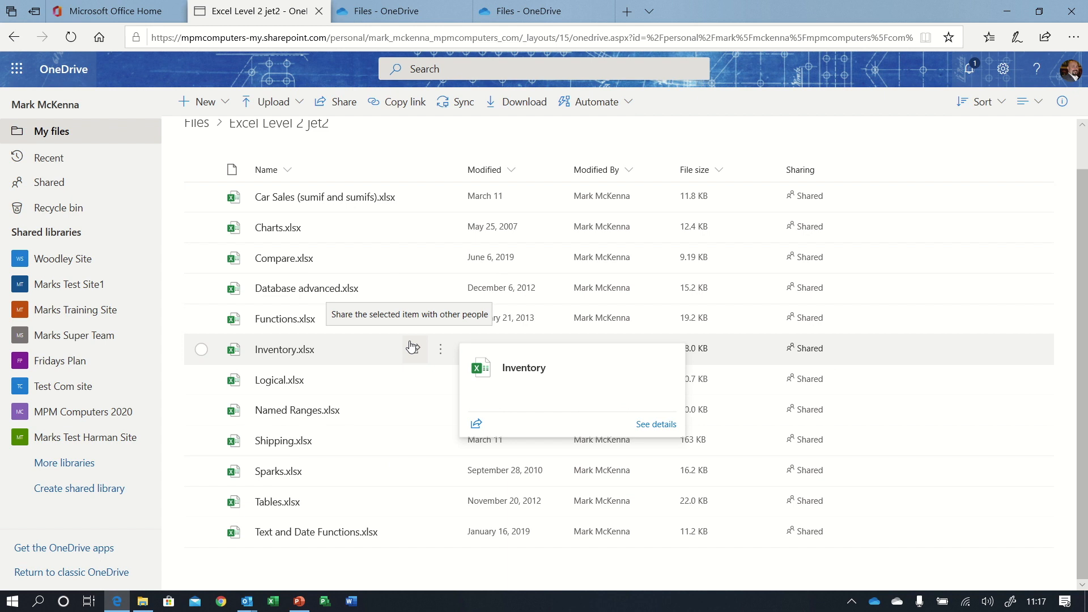
pyautogui.moveTo(810, 350)
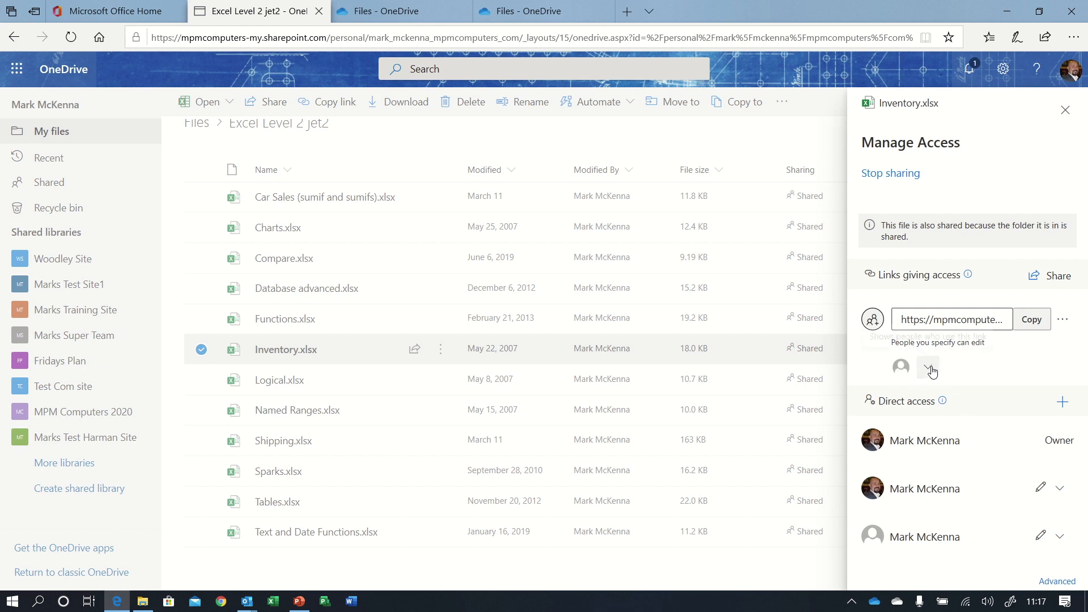
pyautogui.click(928, 367)
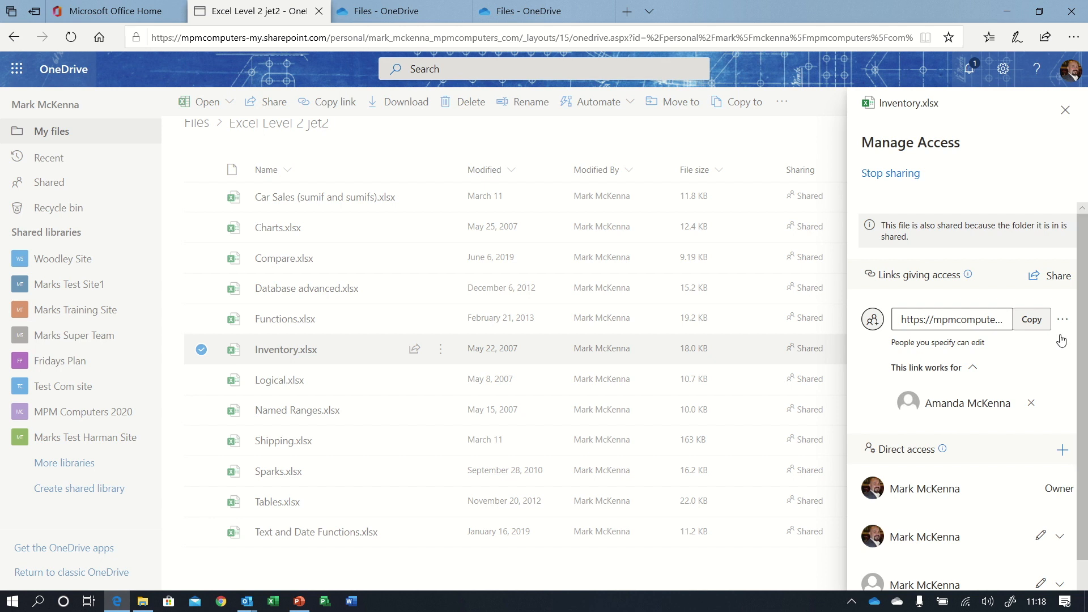
pyautogui.moveTo(1062, 319)
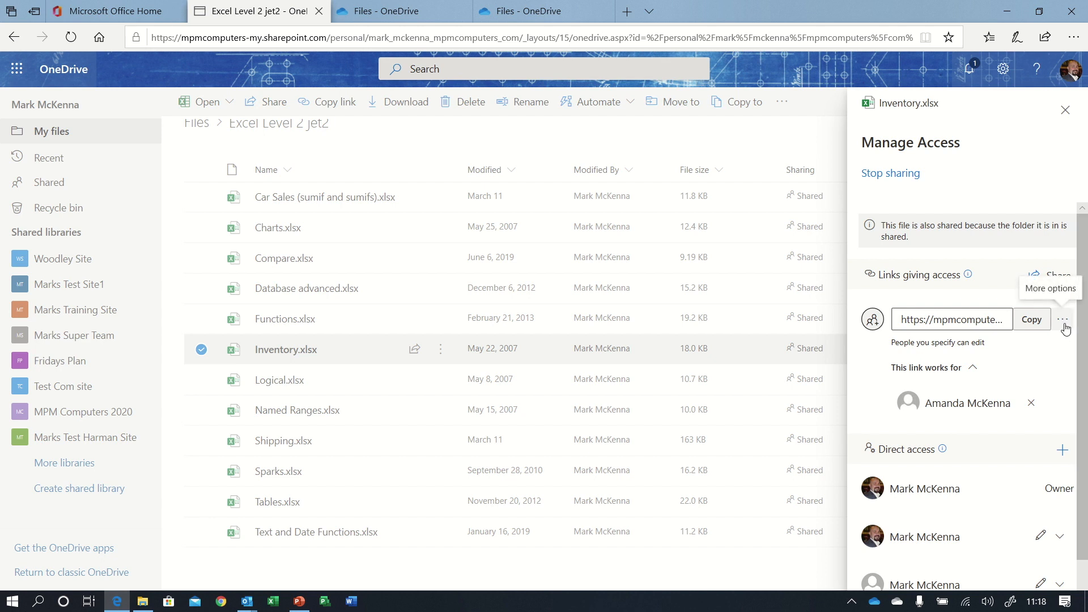
# Delete and confirm removal of the Inventory.xlsx sharing link, then close Manage Access.
pyautogui.click(1063, 319)
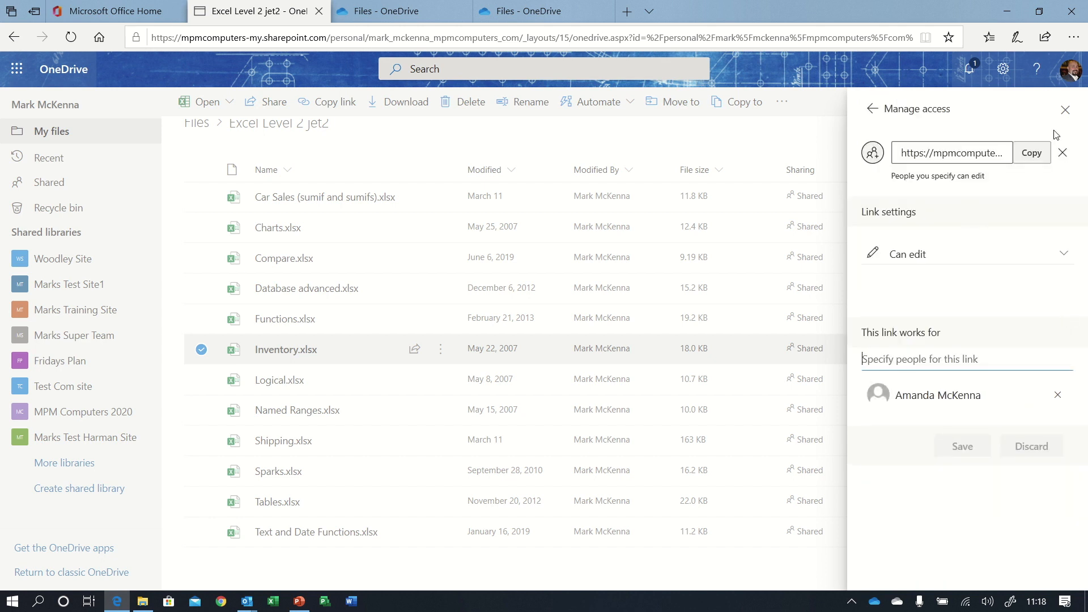
pyautogui.click(1062, 152)
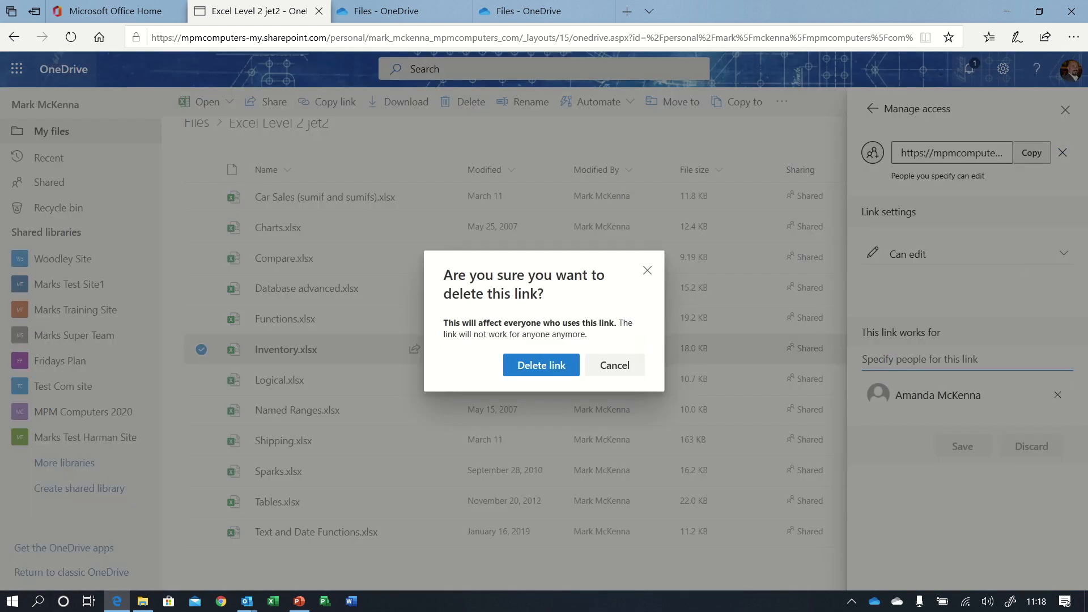
pyautogui.click(540, 365)
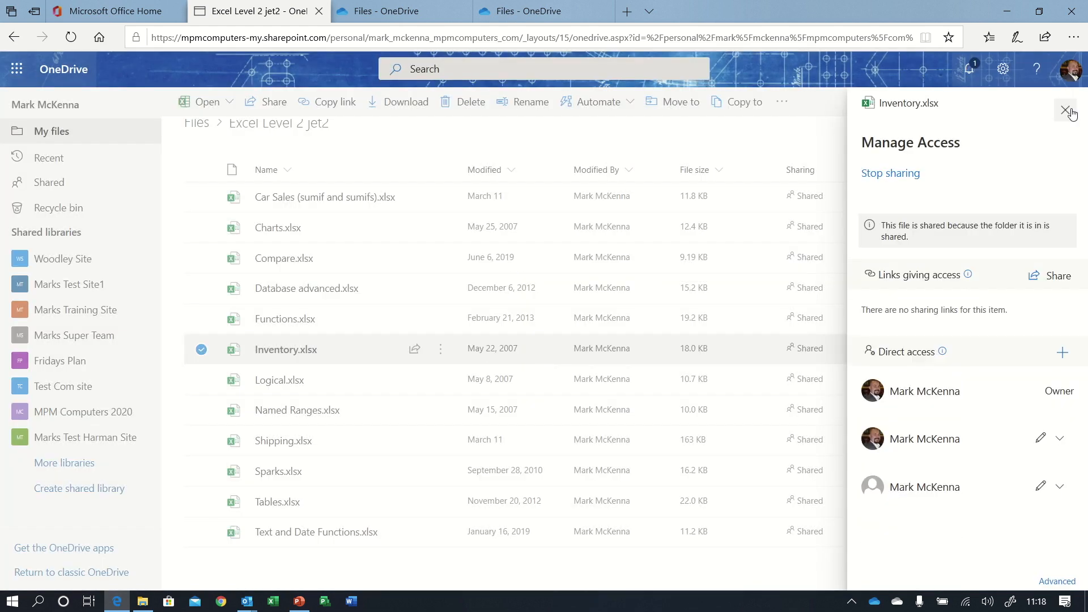
pyautogui.click(1066, 111)
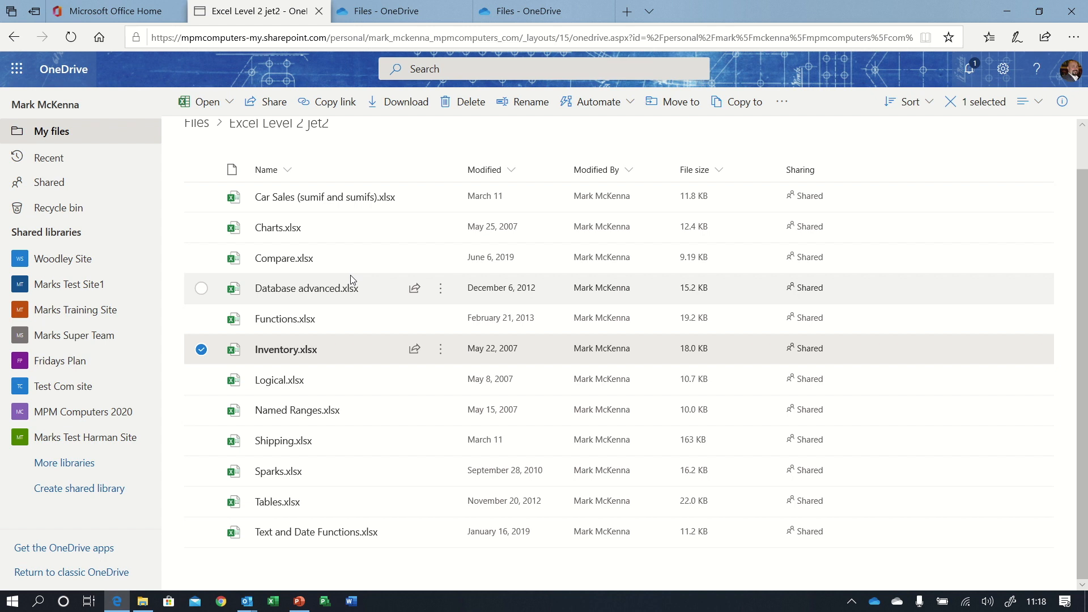
pyautogui.moveTo(299, 430)
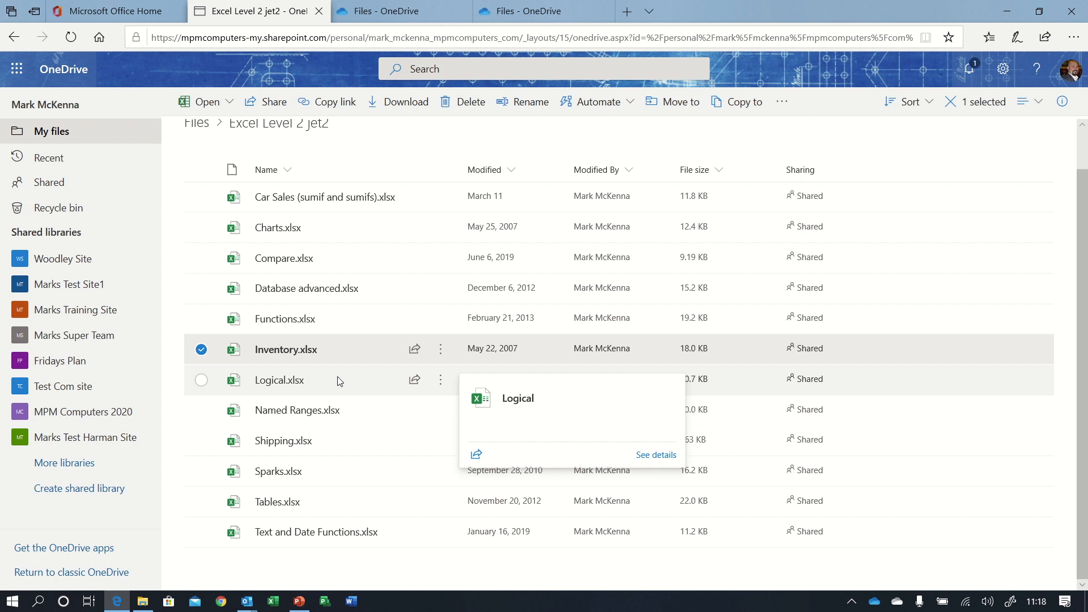
pyautogui.moveTo(341, 443)
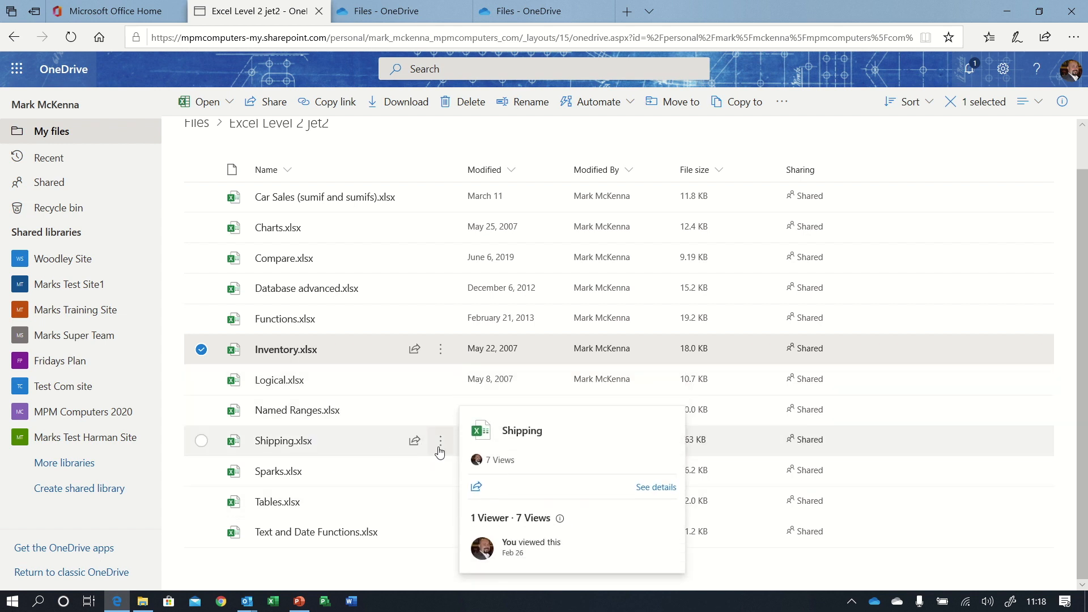
# Open Shipping.xlsx's Version History listing versions 1.0 through 11.0.
pyautogui.click(440, 441)
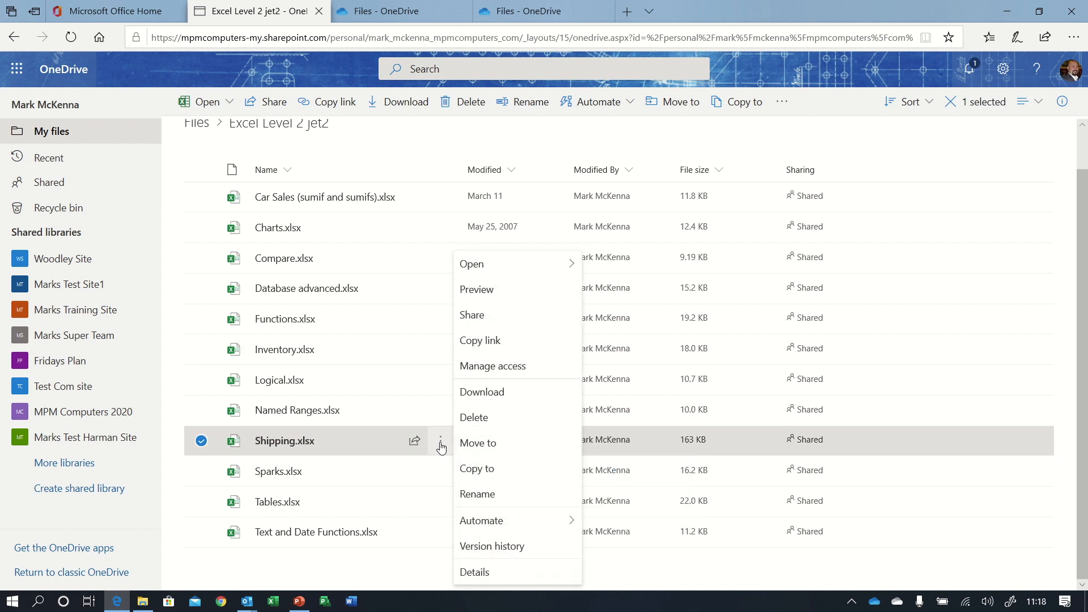
pyautogui.moveTo(492, 546)
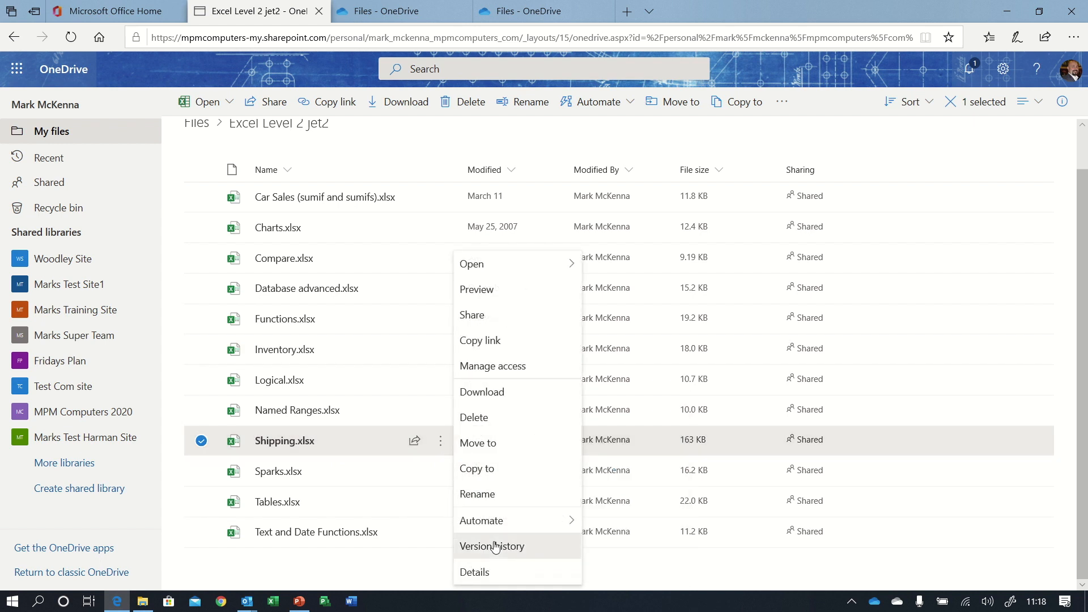
pyautogui.click(492, 546)
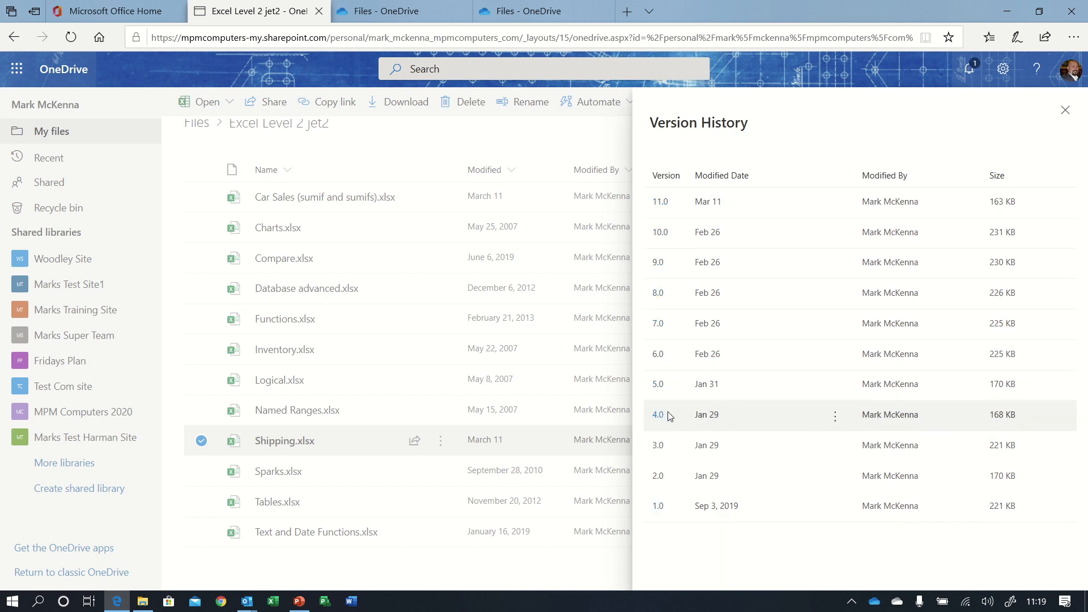
# Check Restore, Open File and Delete Version for versions 1.0 and 10.0, then close Version History.
pyautogui.click(835, 417)
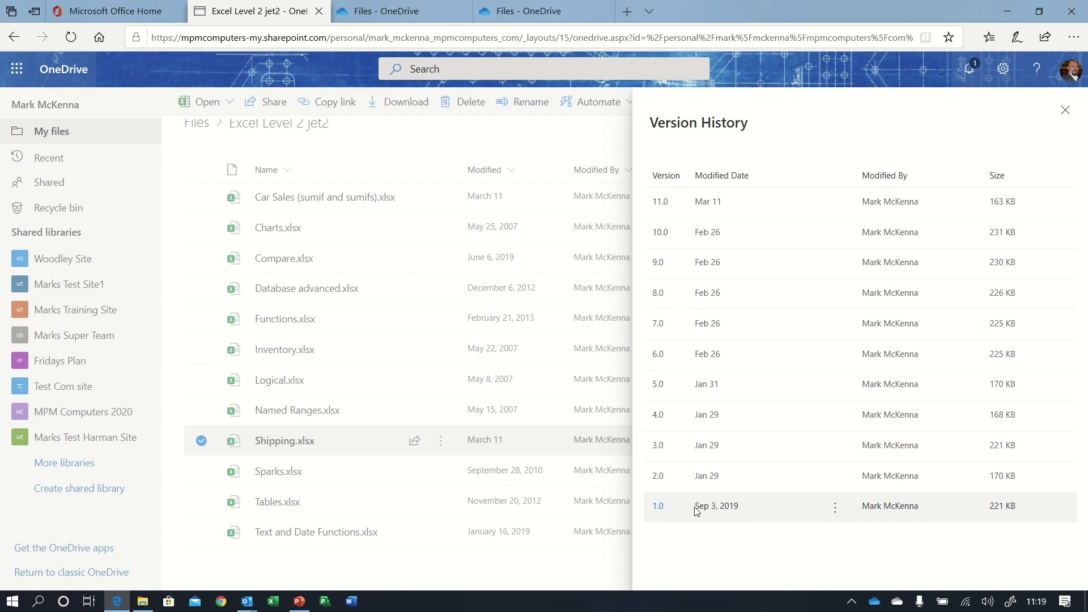
pyautogui.moveTo(697, 511)
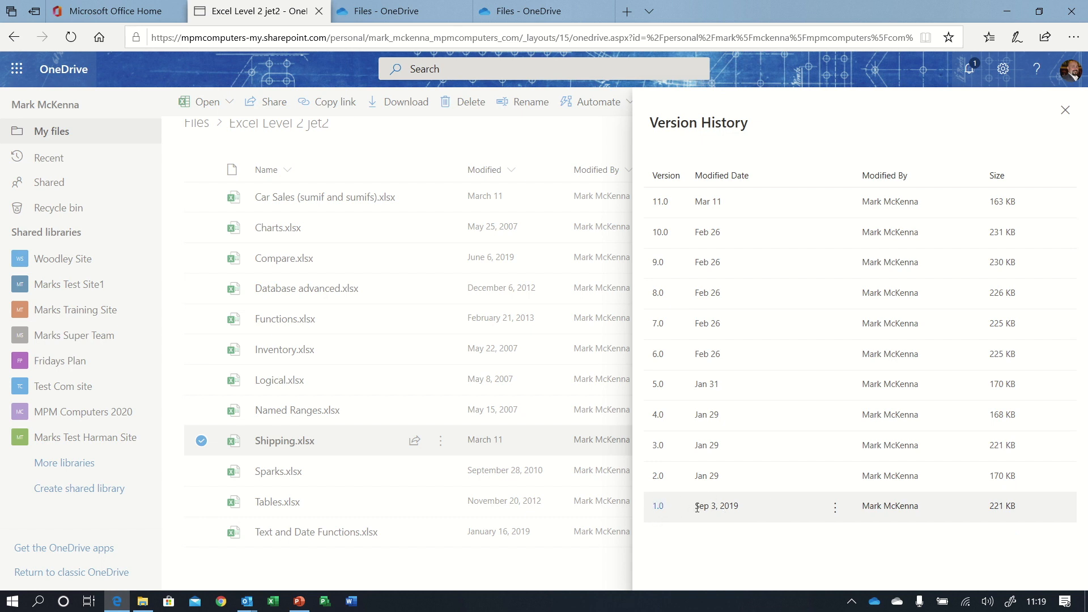
pyautogui.moveTo(835, 509)
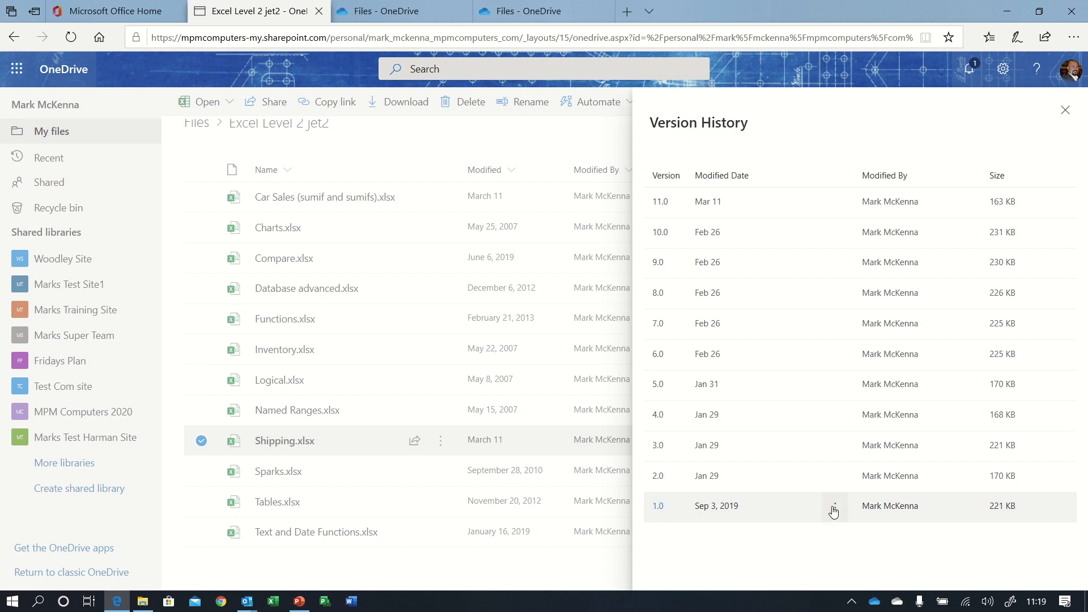
pyautogui.click(834, 506)
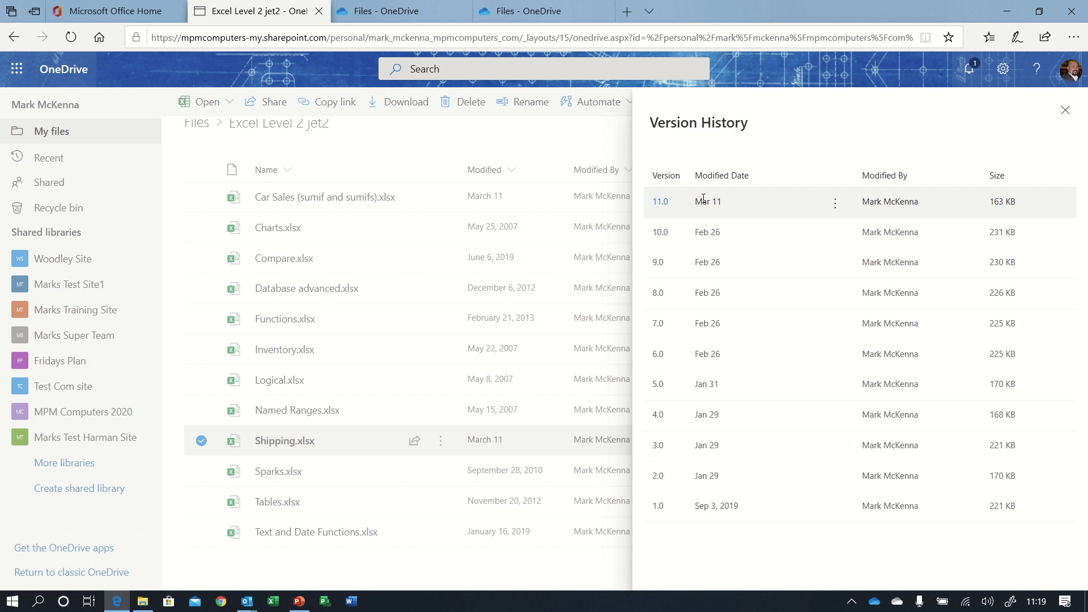
pyautogui.moveTo(680, 232)
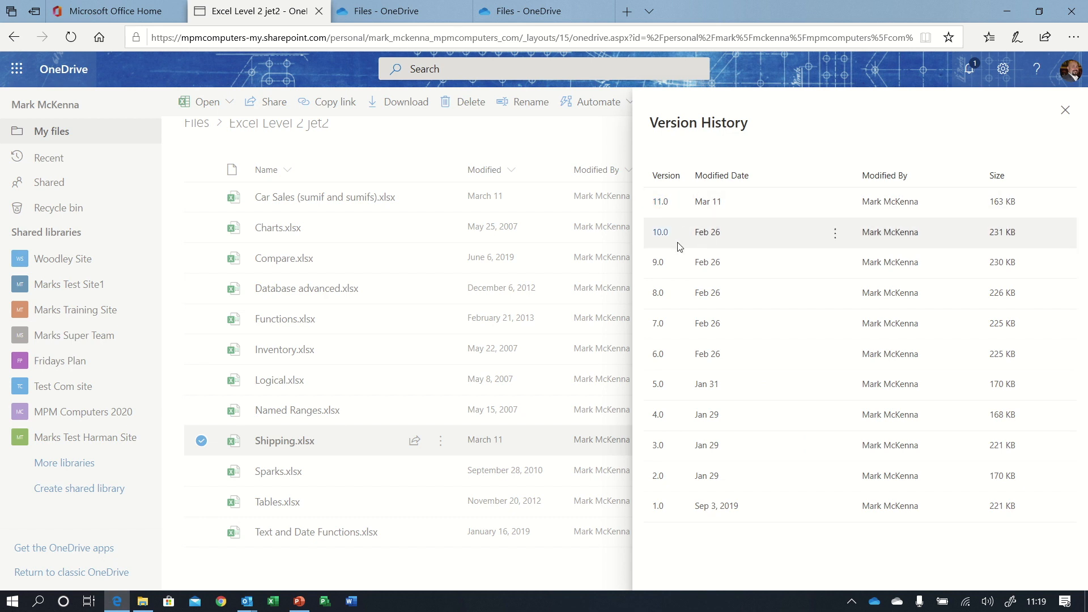
pyautogui.moveTo(835, 232)
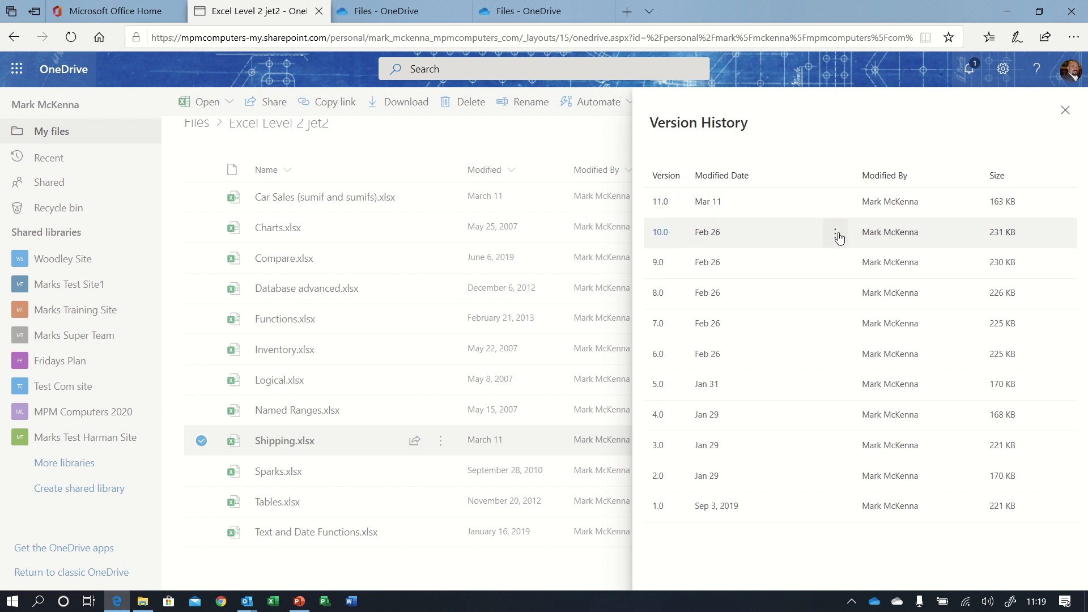
pyautogui.click(837, 231)
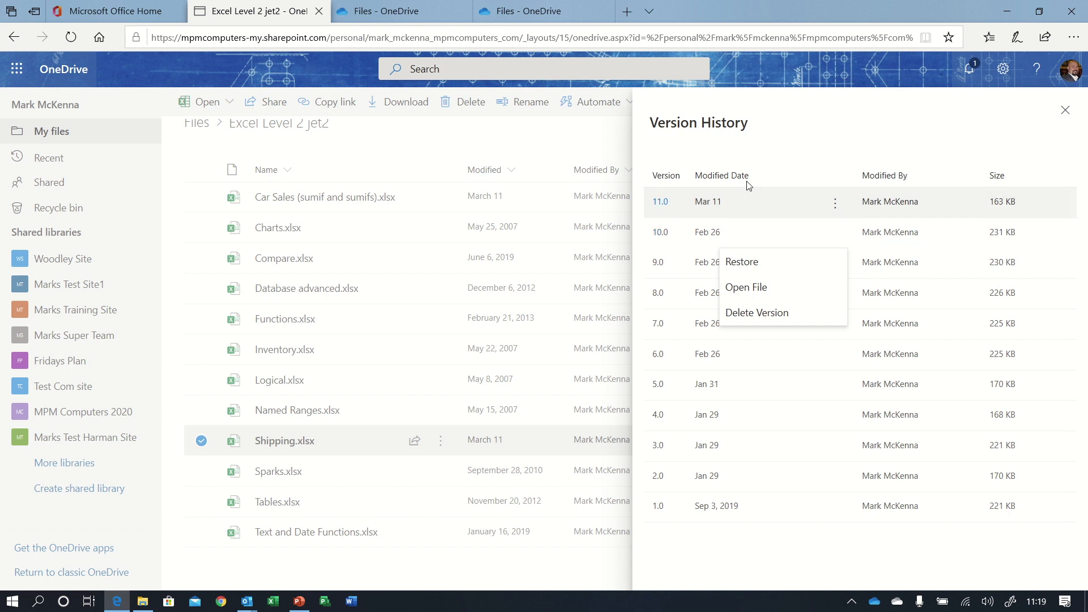
pyautogui.click(1066, 110)
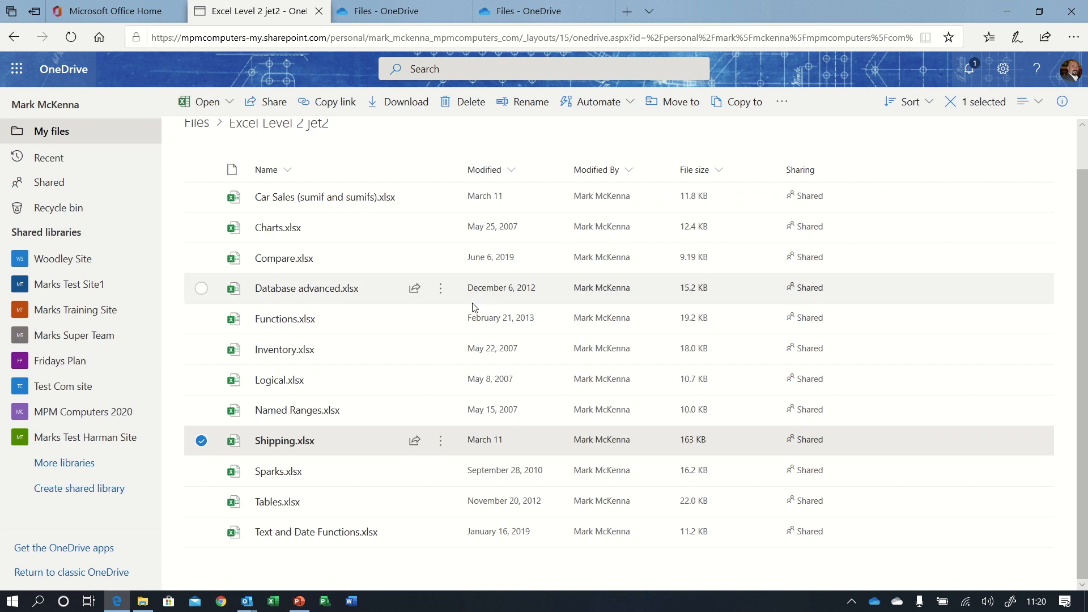
pyautogui.moveTo(220, 471)
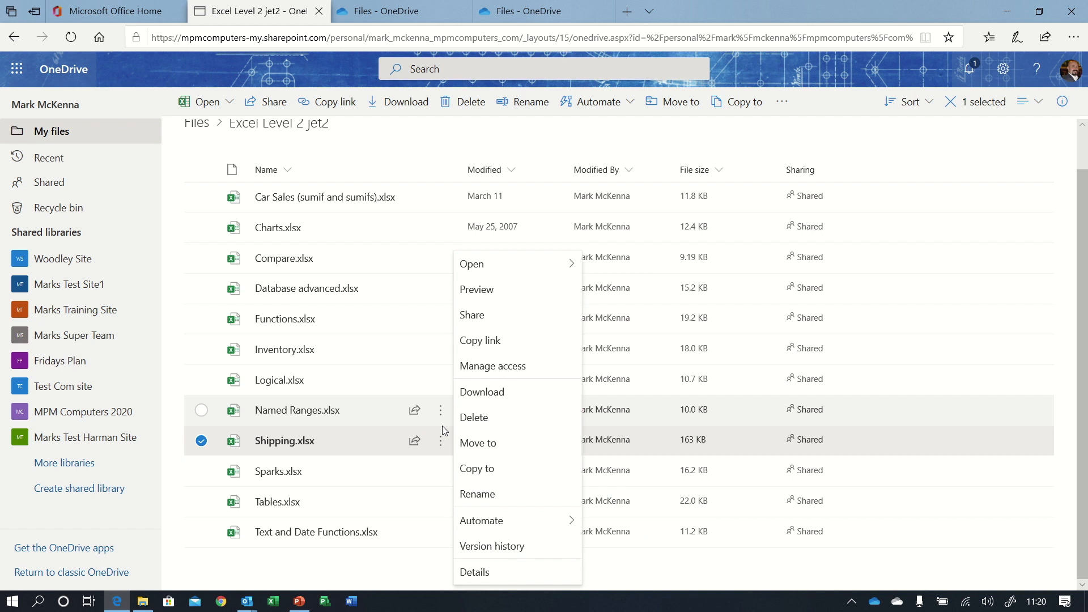
pyautogui.moveTo(471, 263)
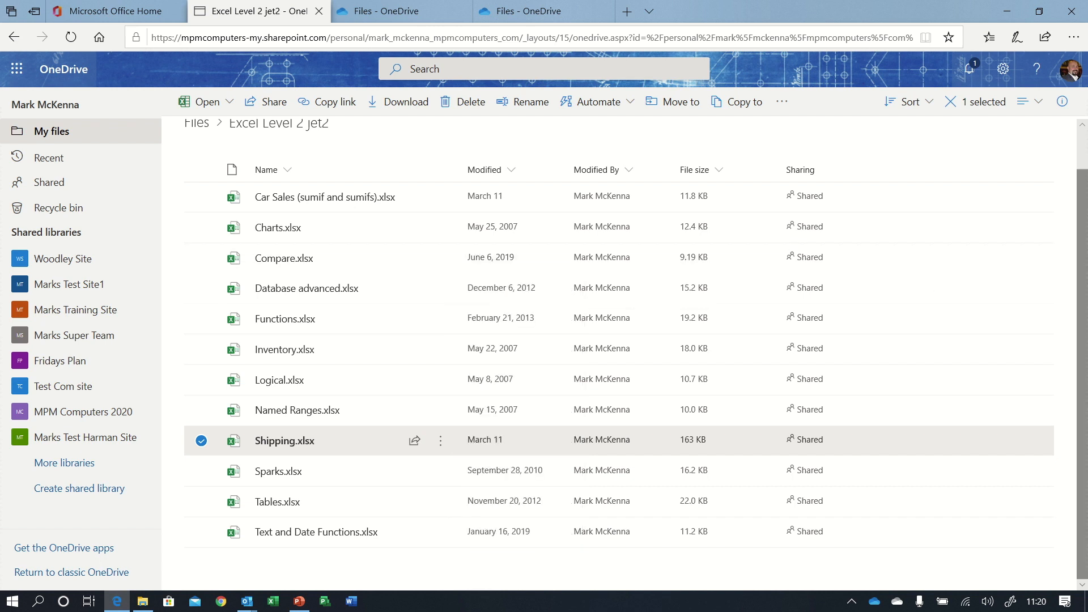
# Preview Shipping.xlsx as a spreadsheet, return to the list, and bring up its actions menu.
pyautogui.doubleClick(284, 440)
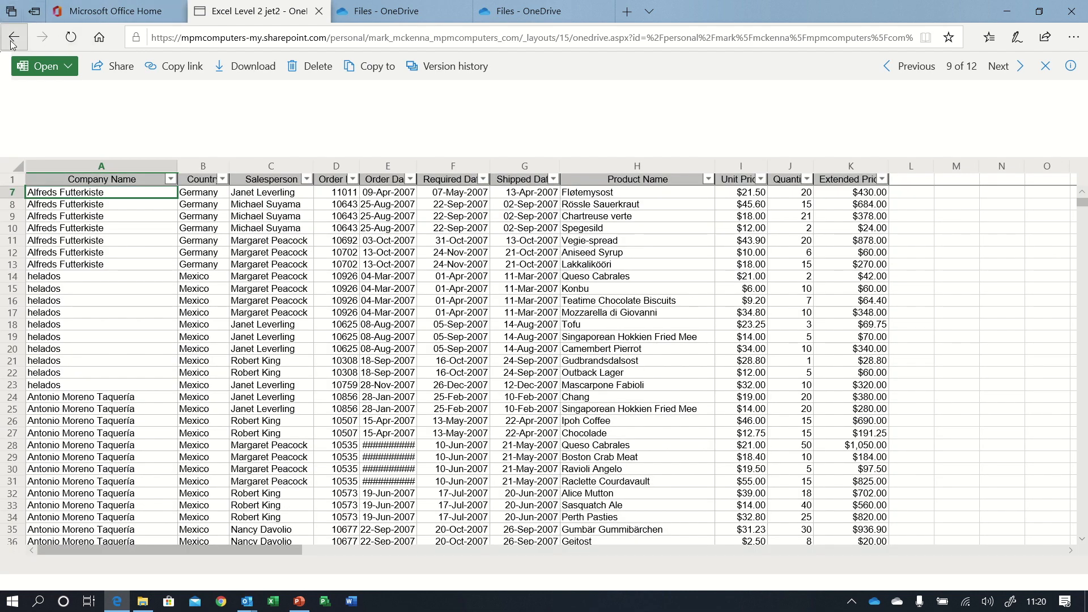
pyautogui.click(14, 38)
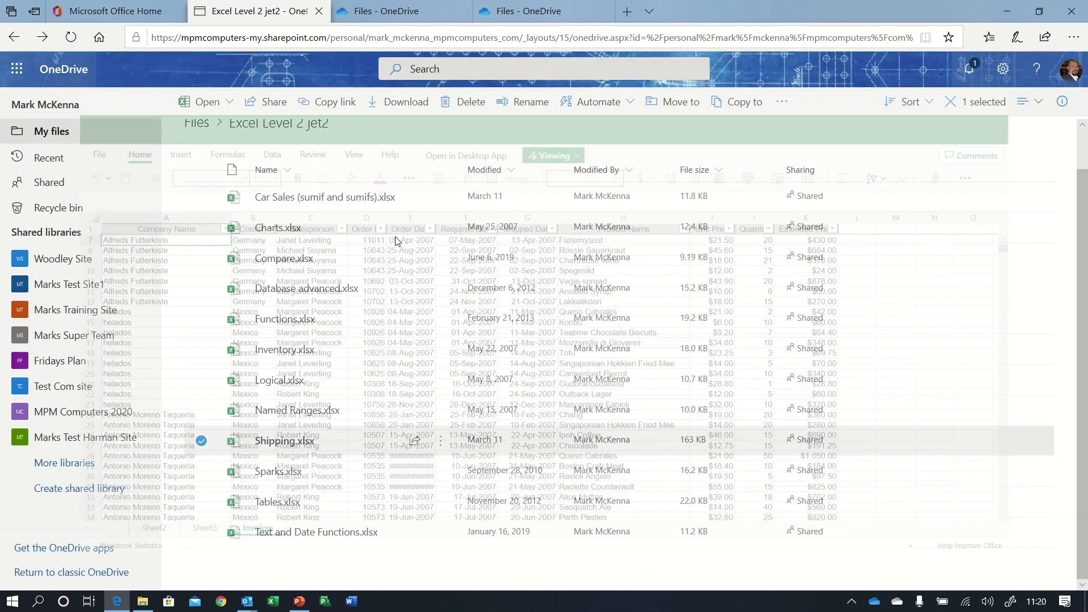
pyautogui.rightClick(285, 441)
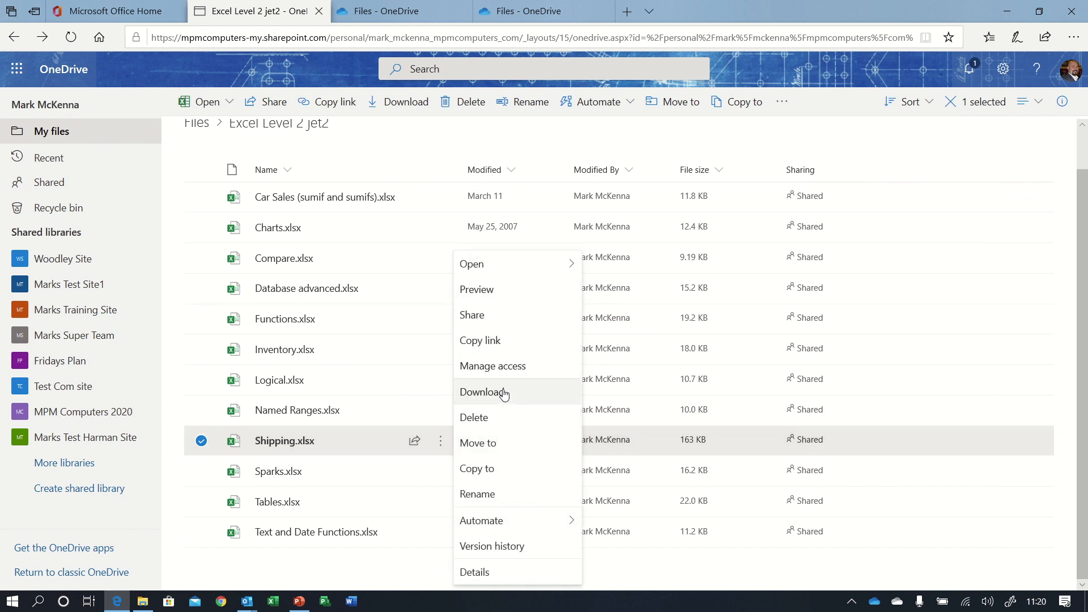
pyautogui.moveTo(478, 443)
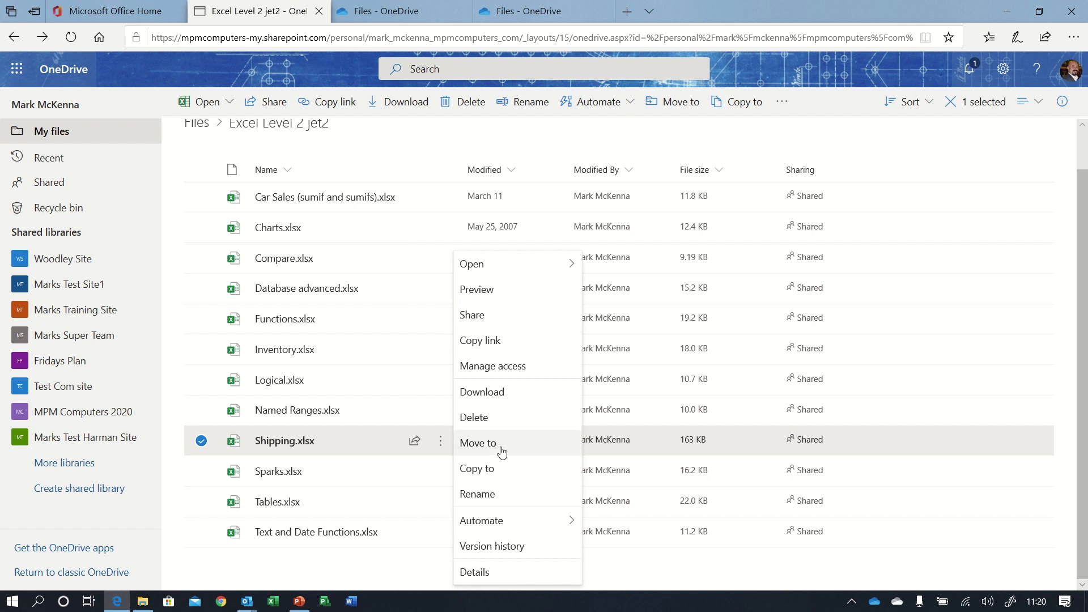
pyautogui.moveTo(469, 330)
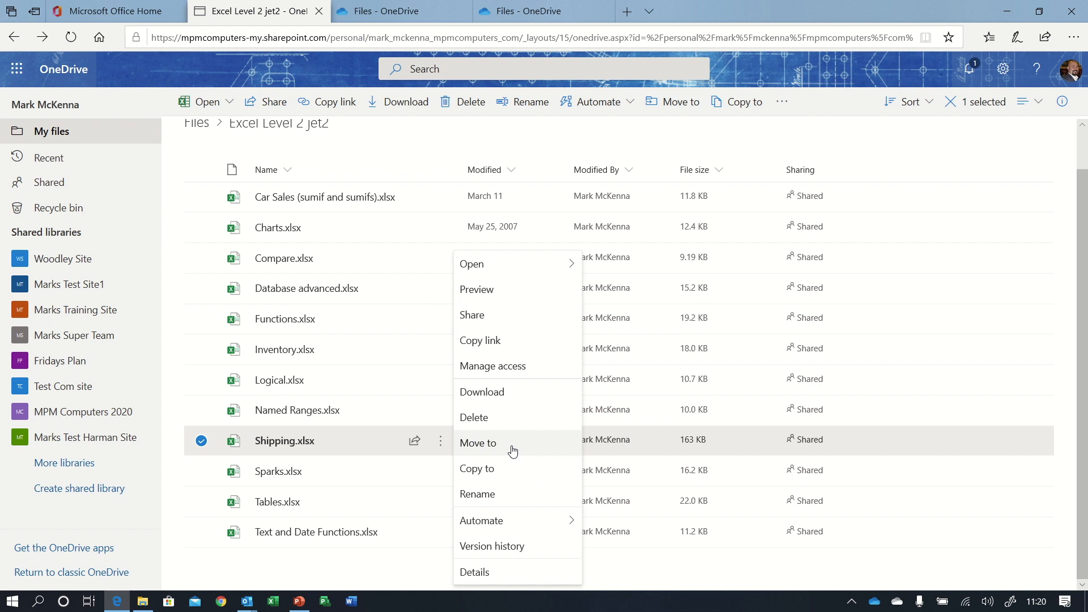
# Review Move to destinations for Shipping.xlsx, then close the Move 1 item pane unchanged.
pyautogui.click(478, 442)
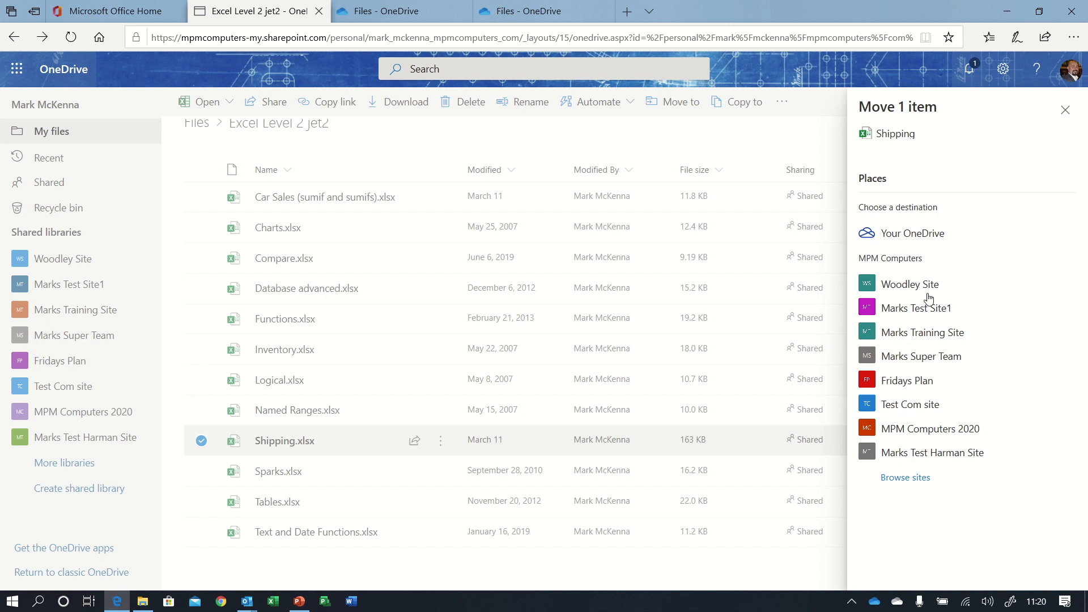
pyautogui.moveTo(991, 9)
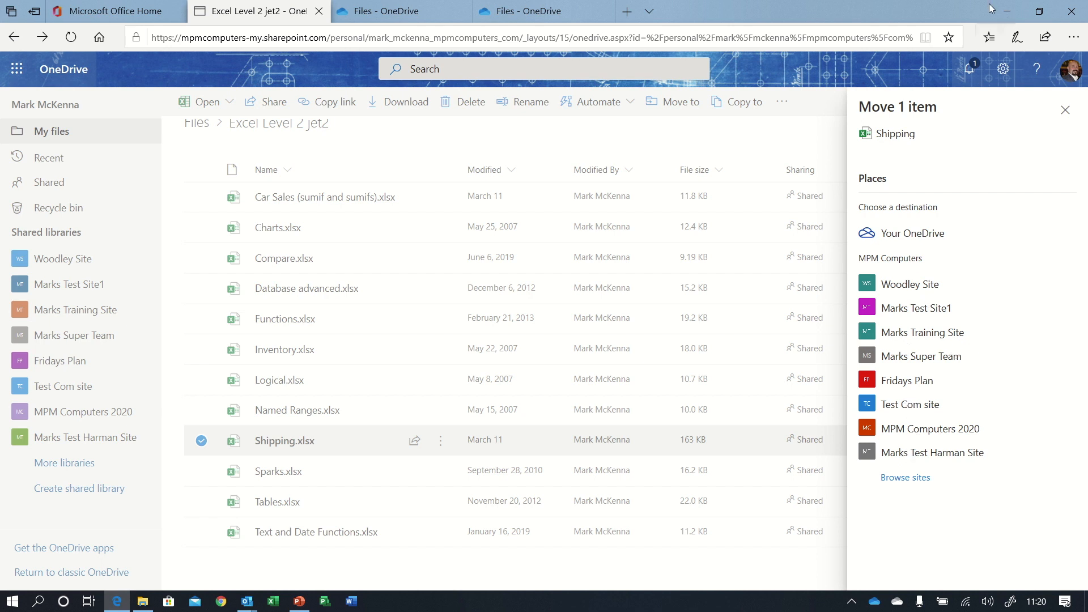
pyautogui.click(1065, 109)
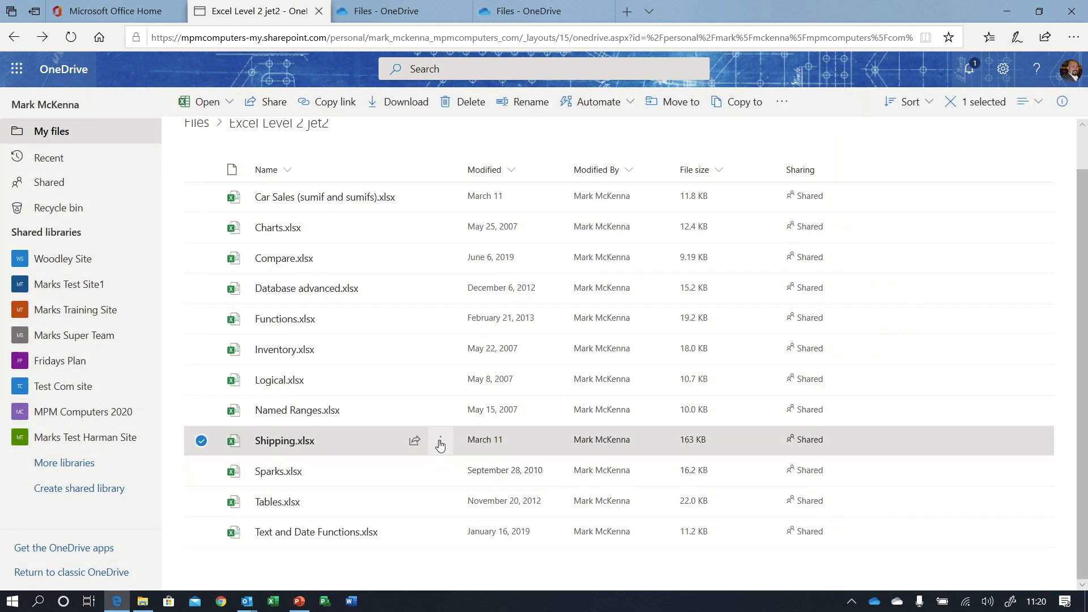
# View Shipping.xlsx details and its 7 views statistics, then show Database advanced.xlsx details.
pyautogui.click(441, 441)
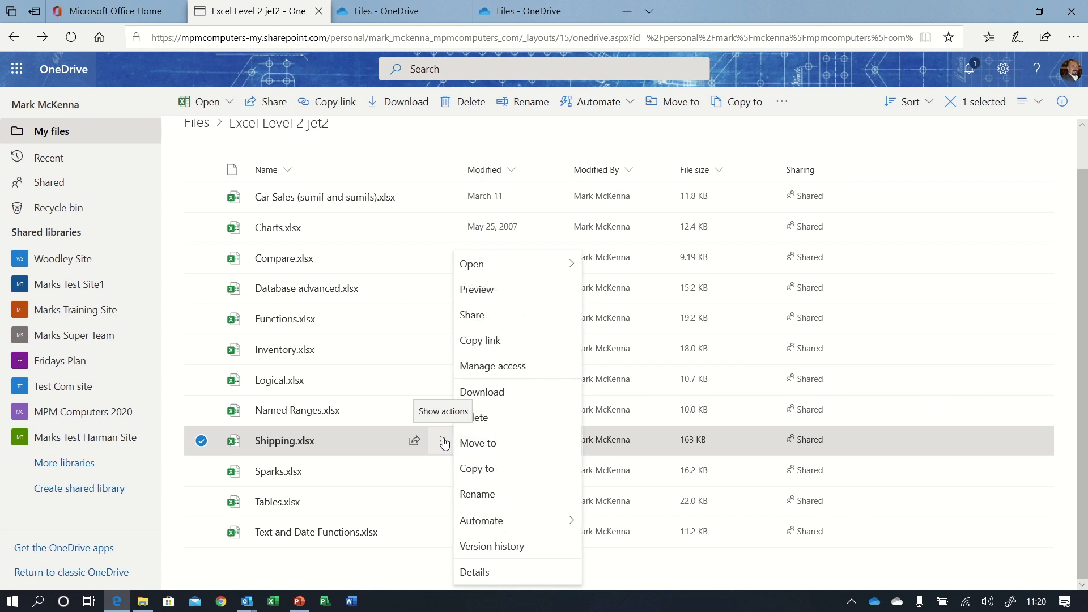
pyautogui.moveTo(487, 575)
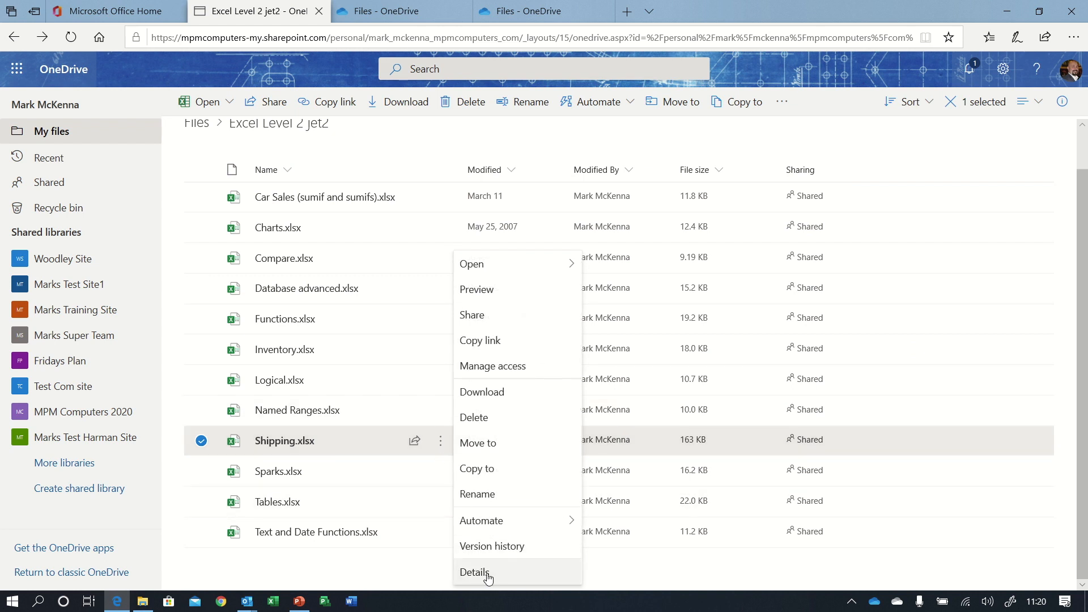
pyautogui.click(474, 572)
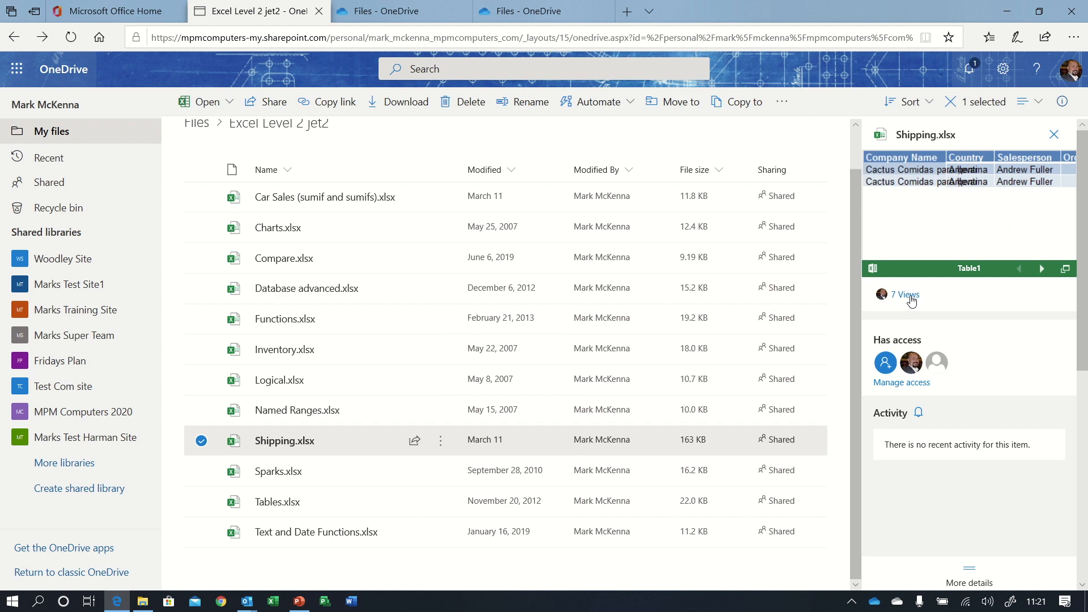
pyautogui.click(903, 294)
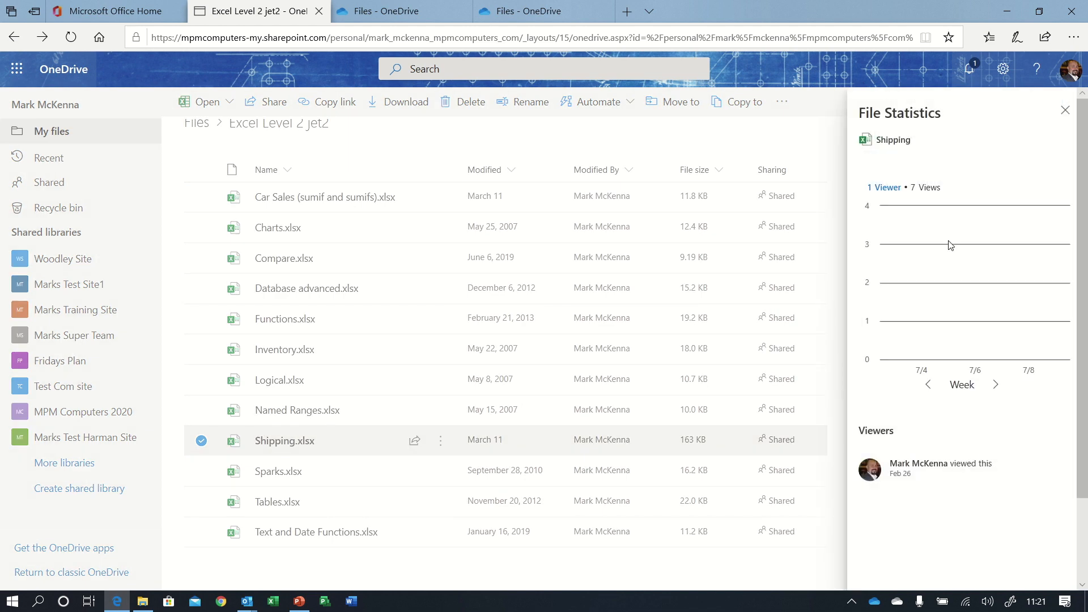
pyautogui.moveTo(972, 365)
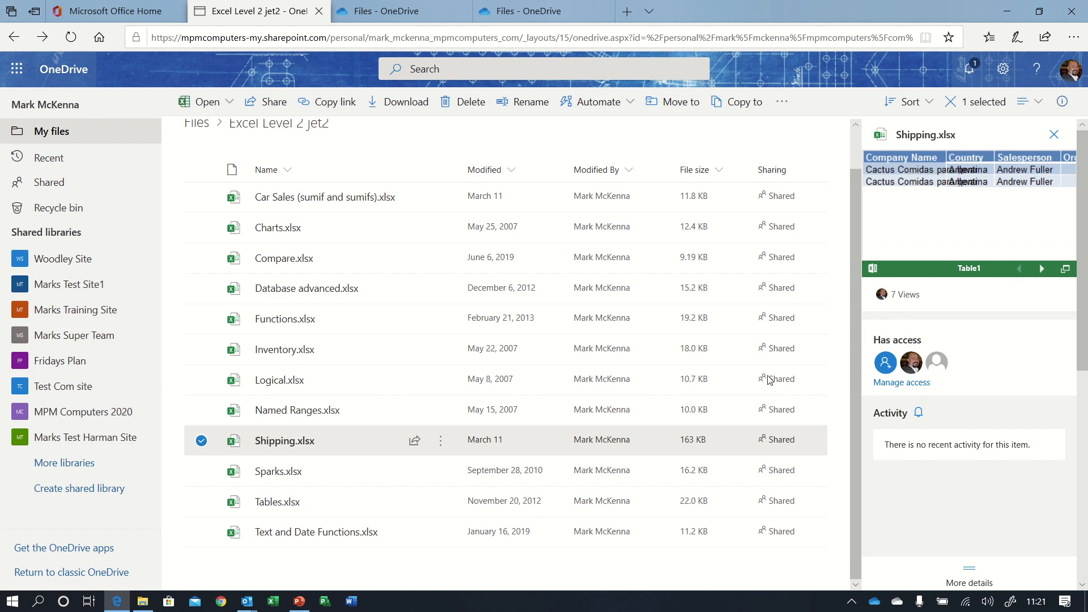
pyautogui.click(298, 409)
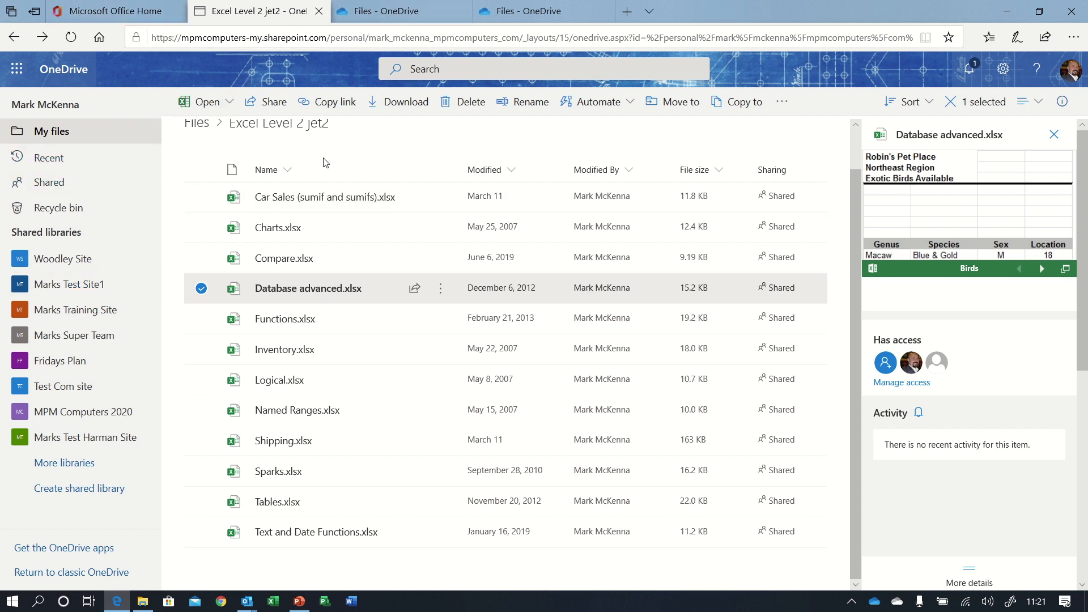
pyautogui.moveTo(523, 346)
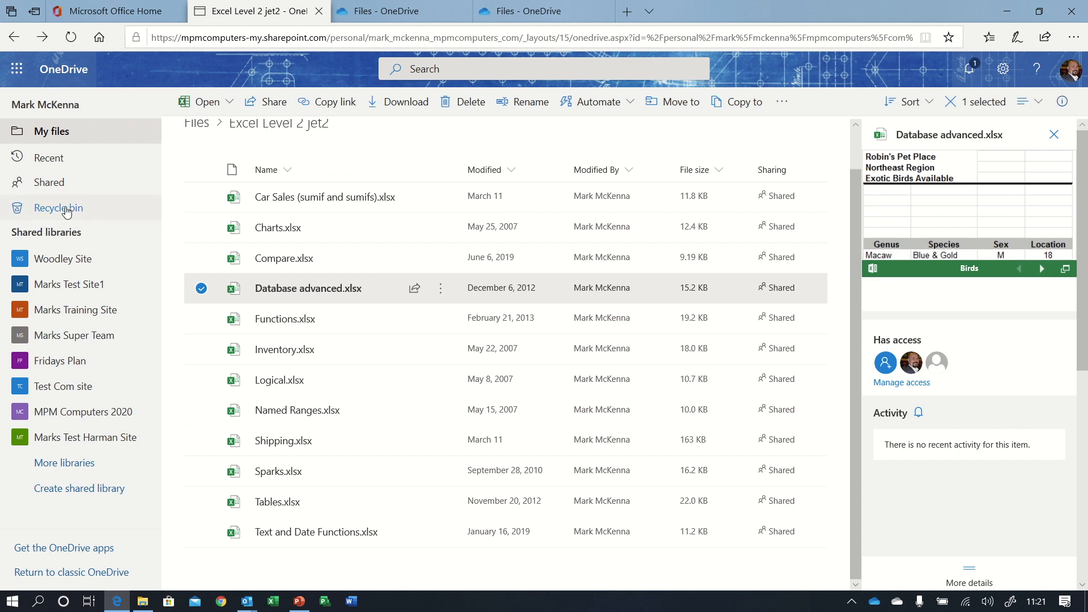
# Go to the Recycle bin from the left navigation pane.
pyautogui.click(58, 207)
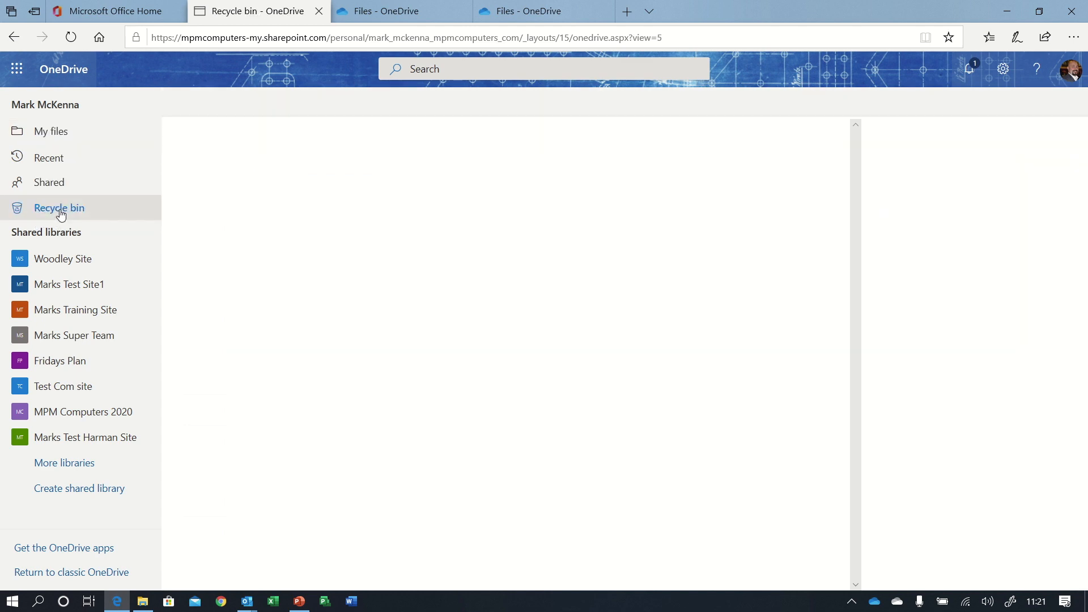
pyautogui.click(58, 207)
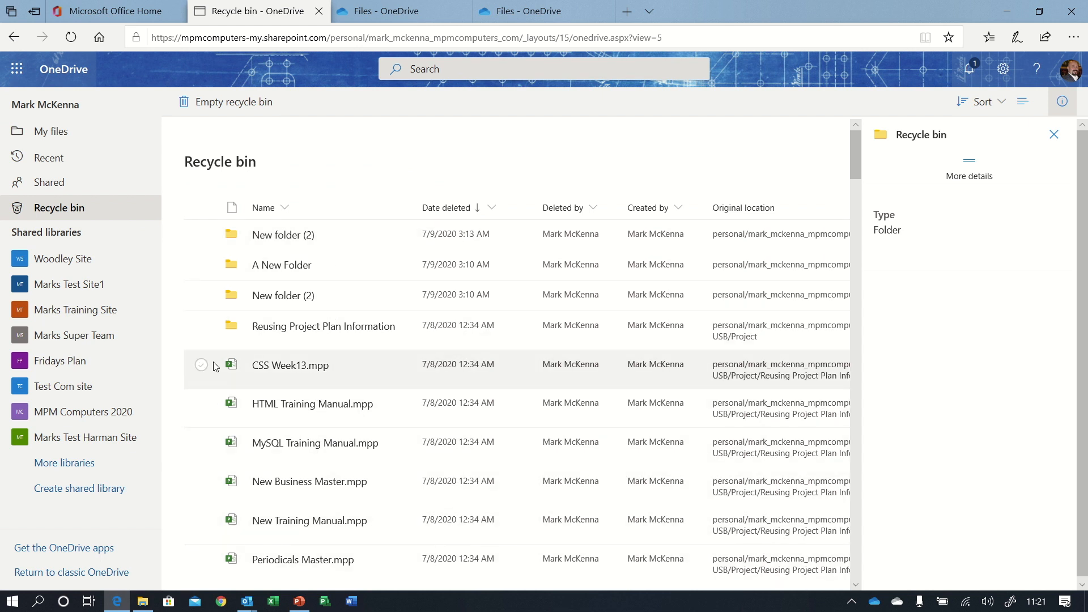
pyautogui.scroll(-3)
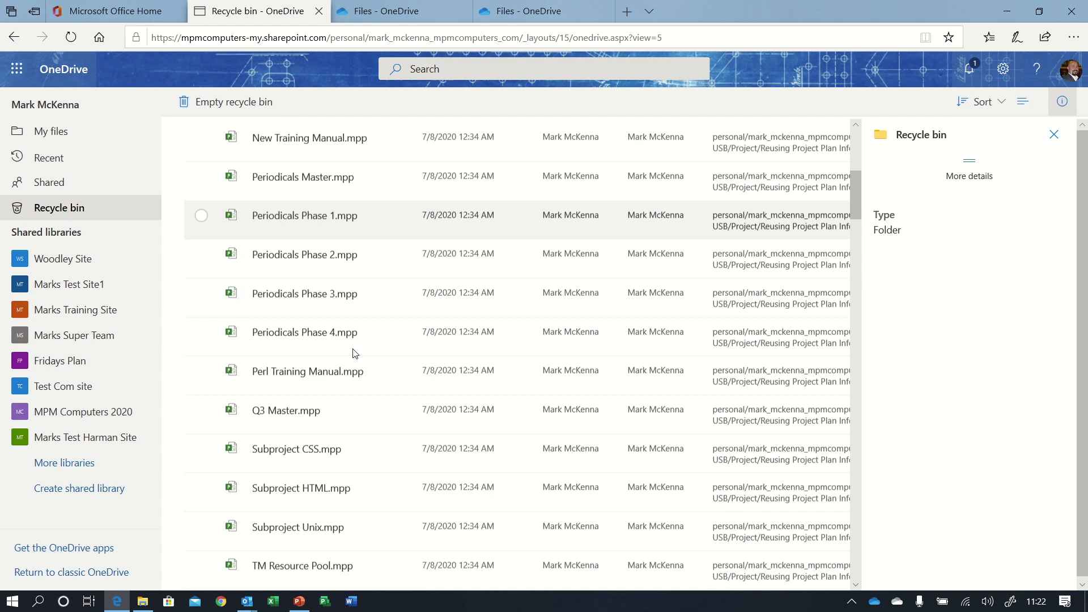
pyautogui.scroll(-3)
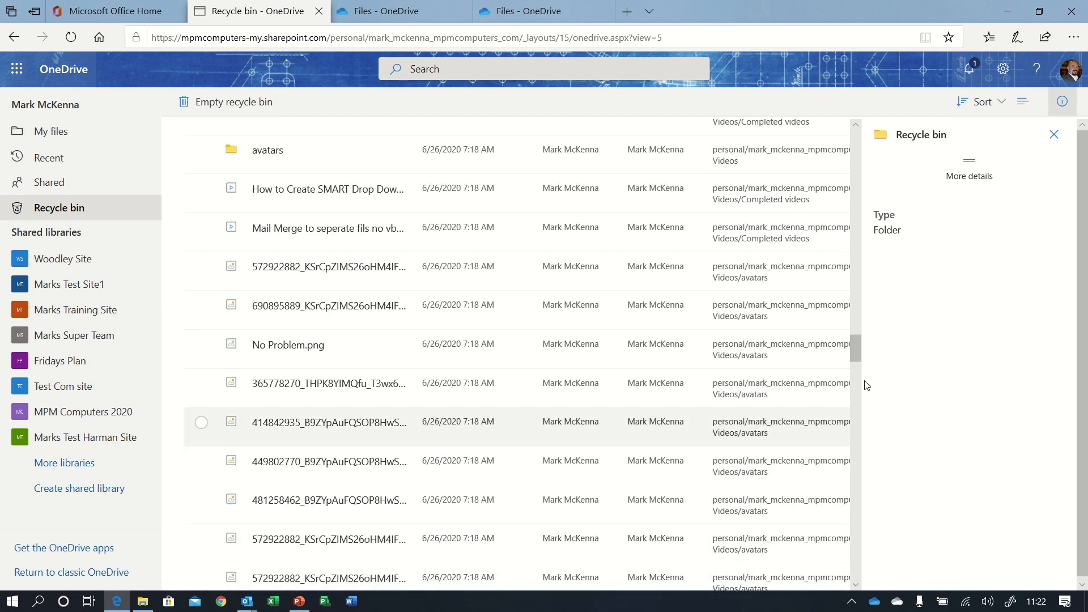
pyautogui.scroll(-3)
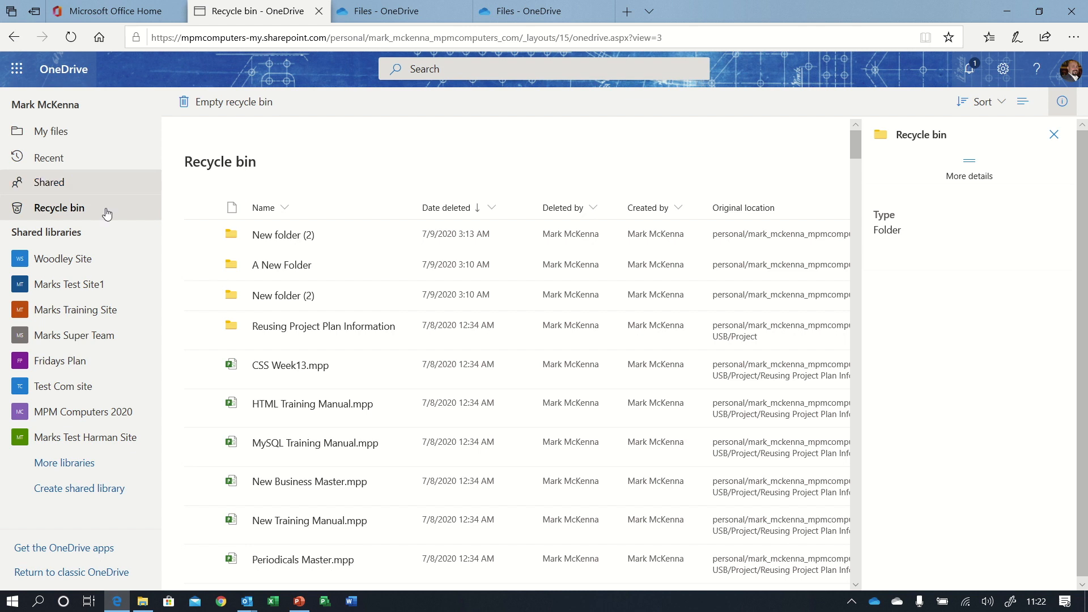
# View the Shared with me and Shared by me lists, then switch to Recent files.
pyautogui.click(49, 182)
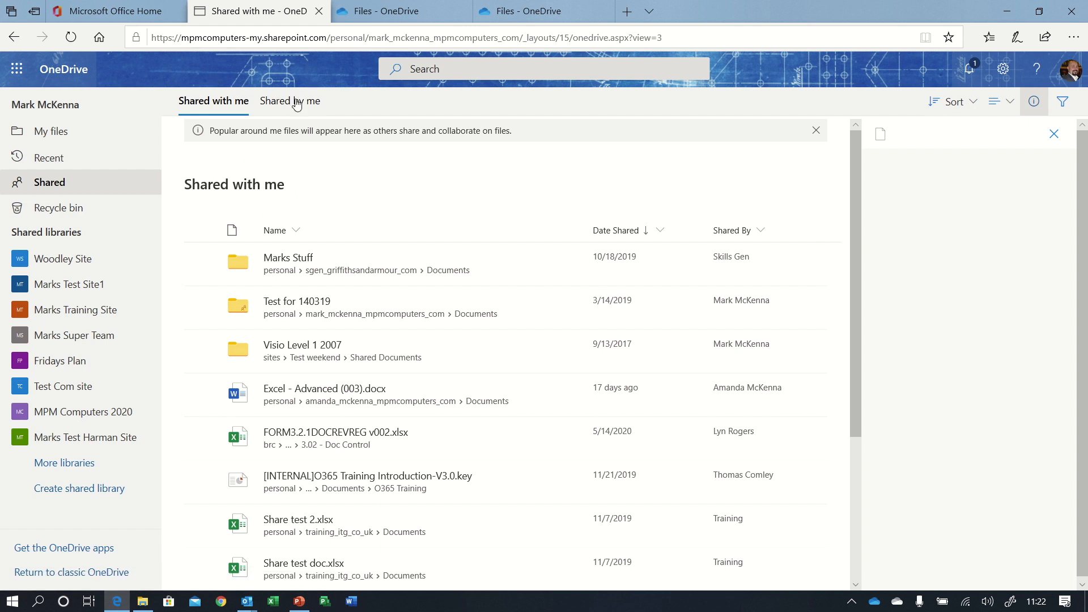
pyautogui.click(288, 101)
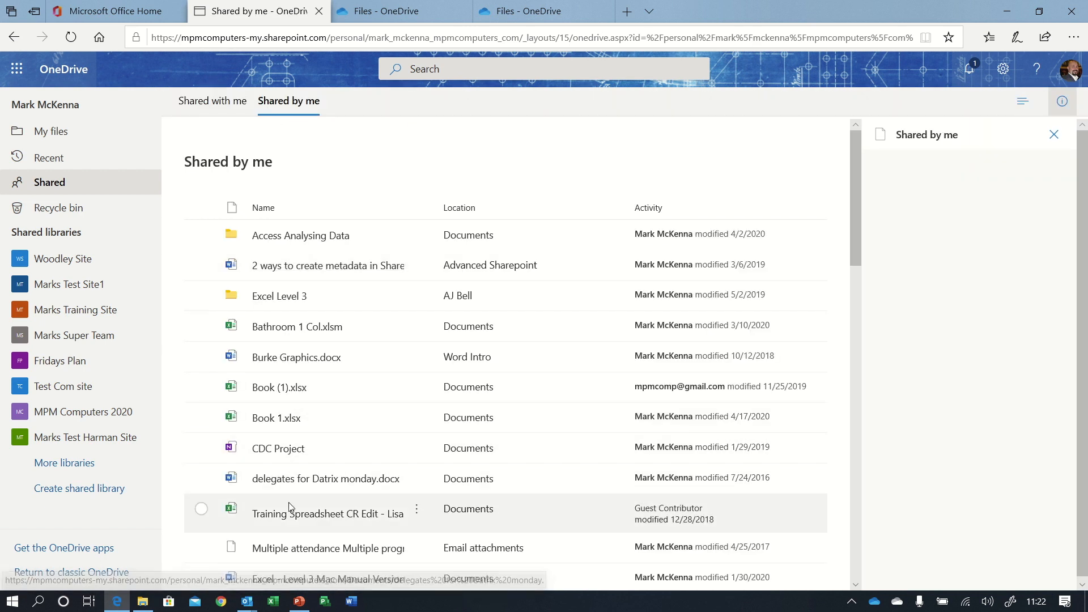
pyautogui.moveTo(690, 226)
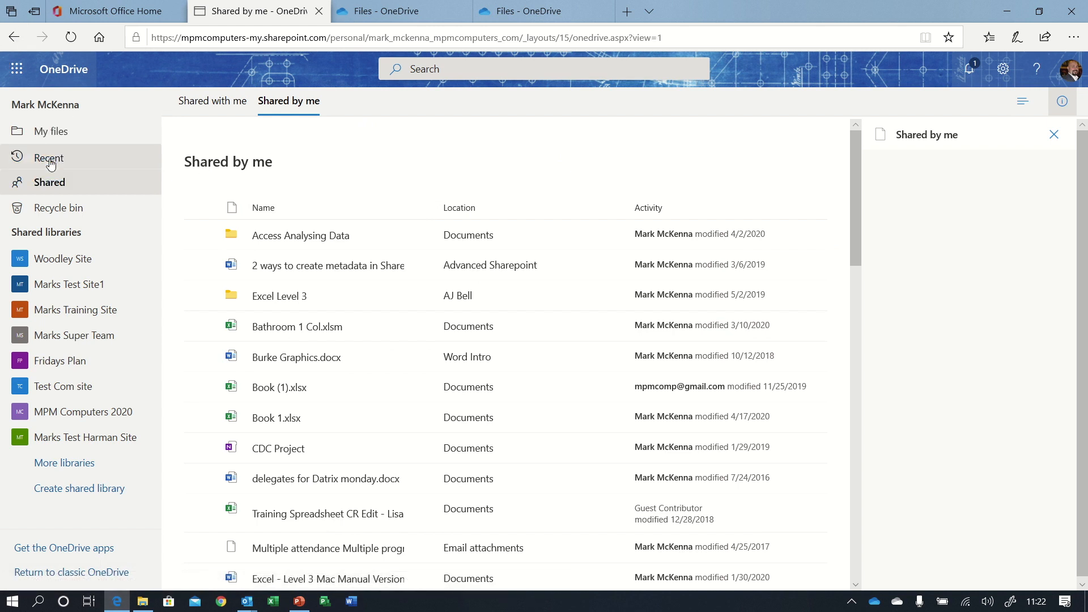
pyautogui.click(49, 158)
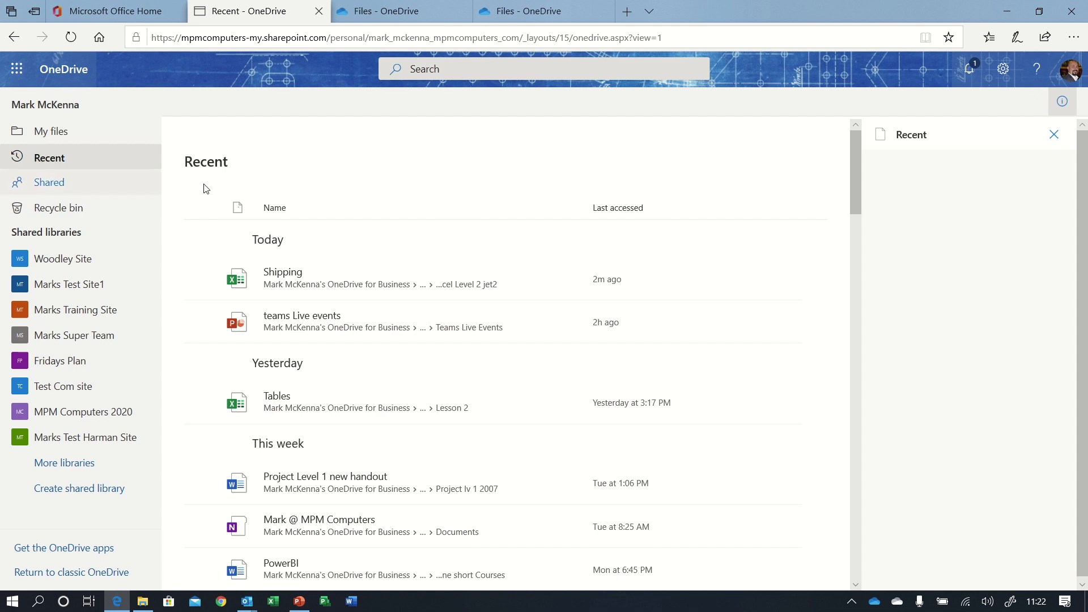
# Scroll through the Recent list, then return to the My files root.
pyautogui.scroll(-3)
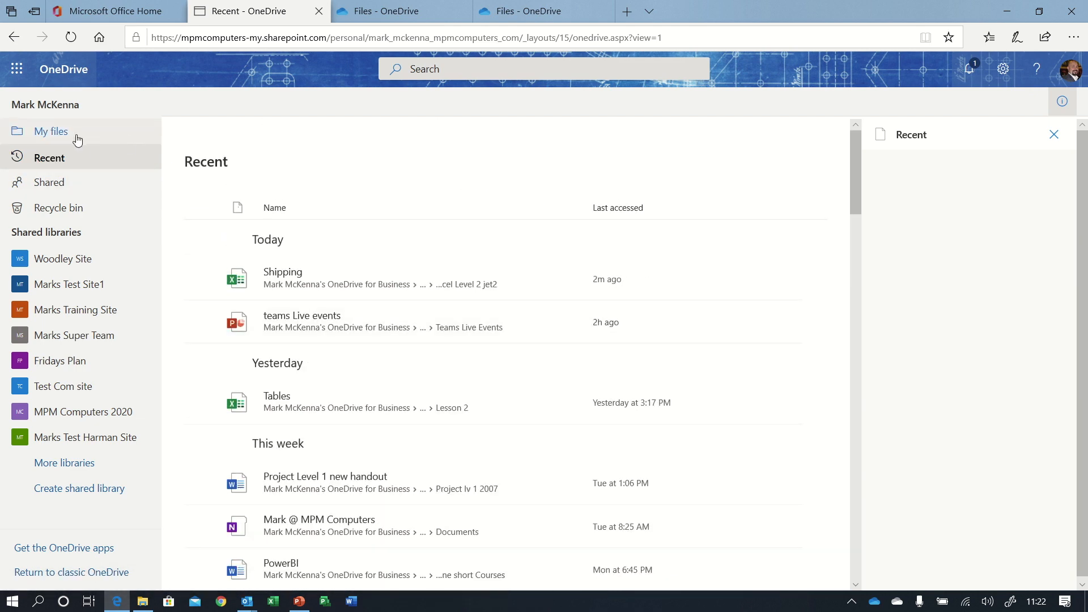
pyautogui.click(50, 131)
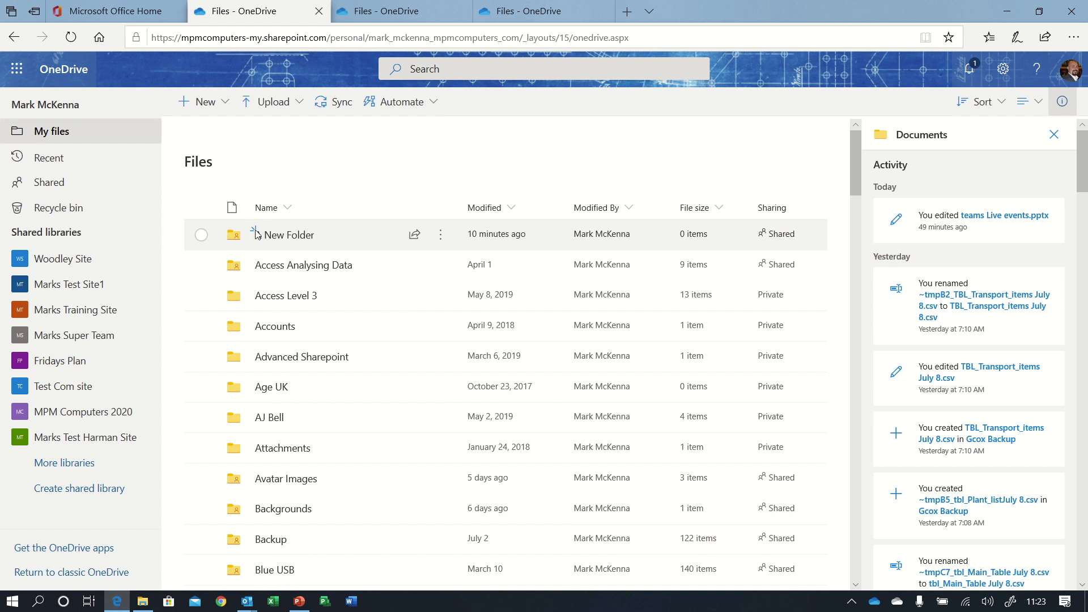
pyautogui.moveTo(257, 238)
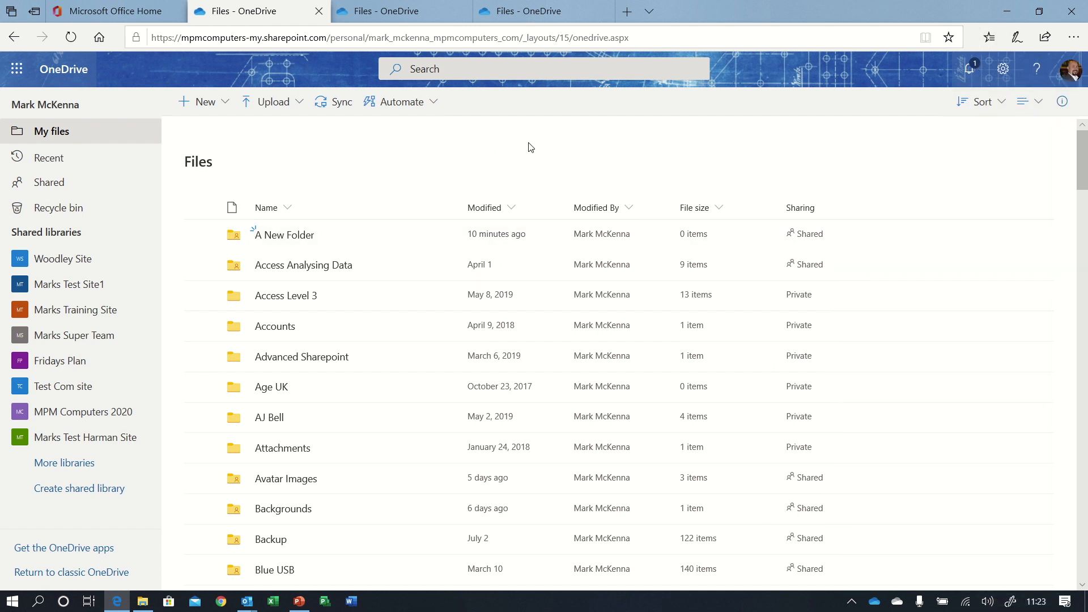
pyautogui.moveTo(438, 168)
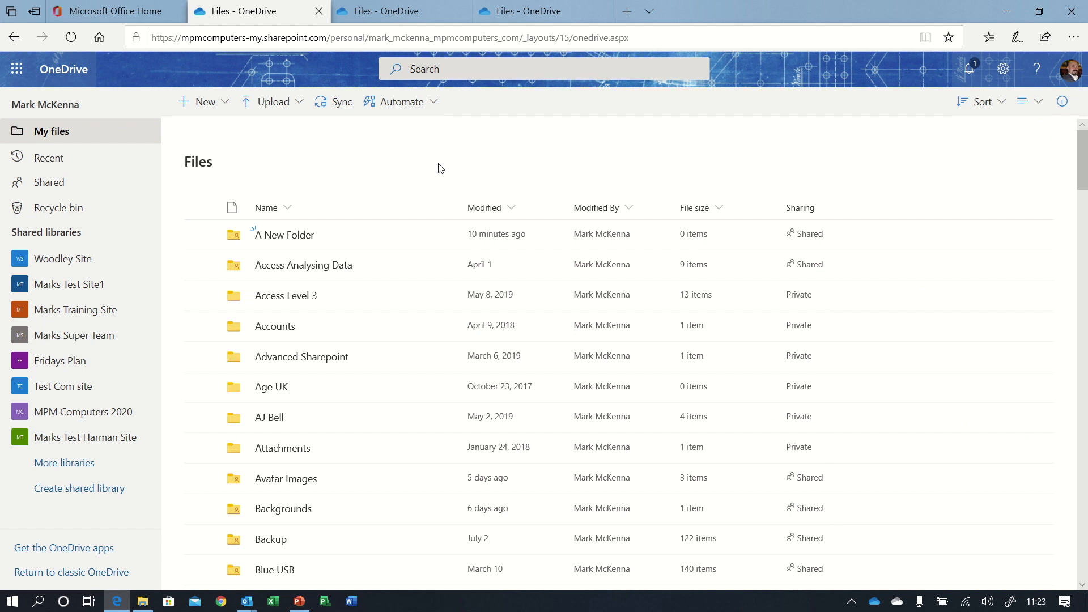